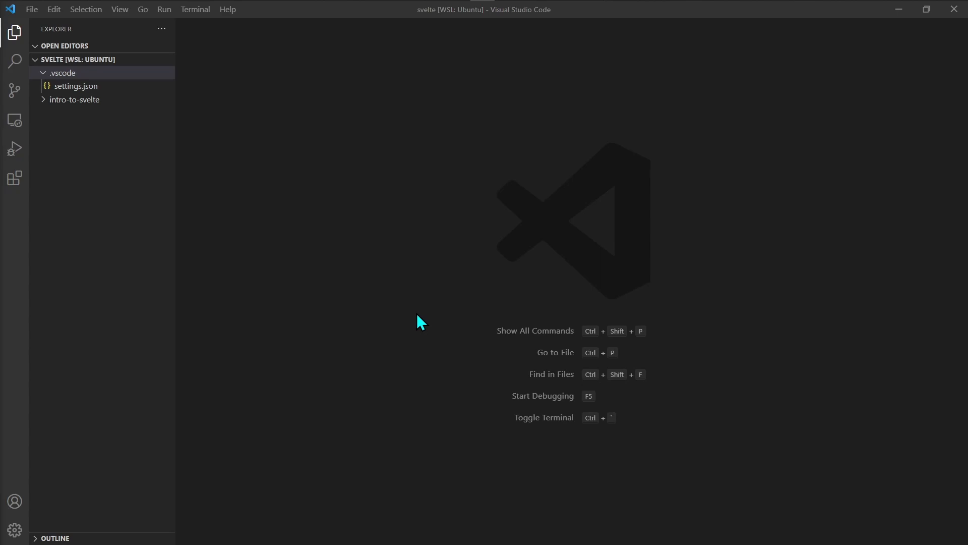
mouse_move(355, 251)
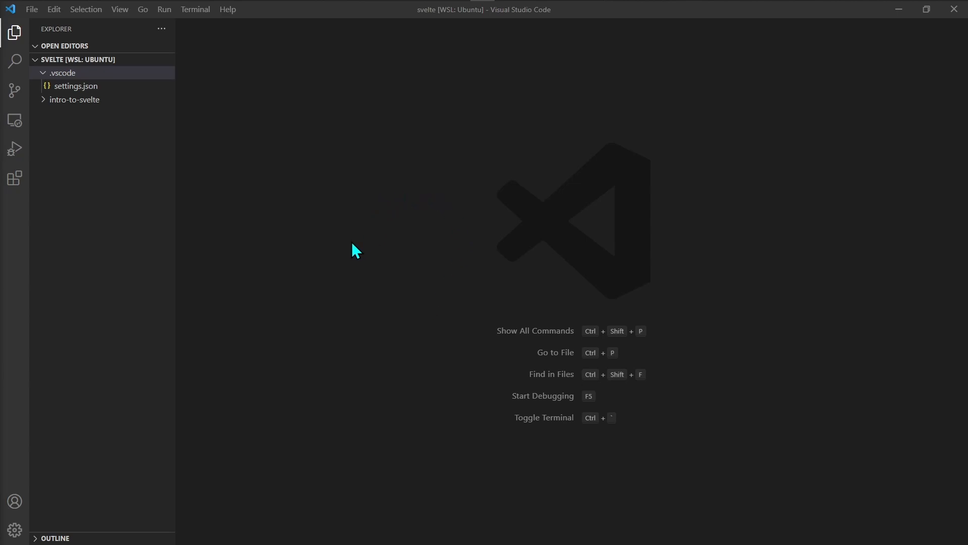
mouse_move(357, 276)
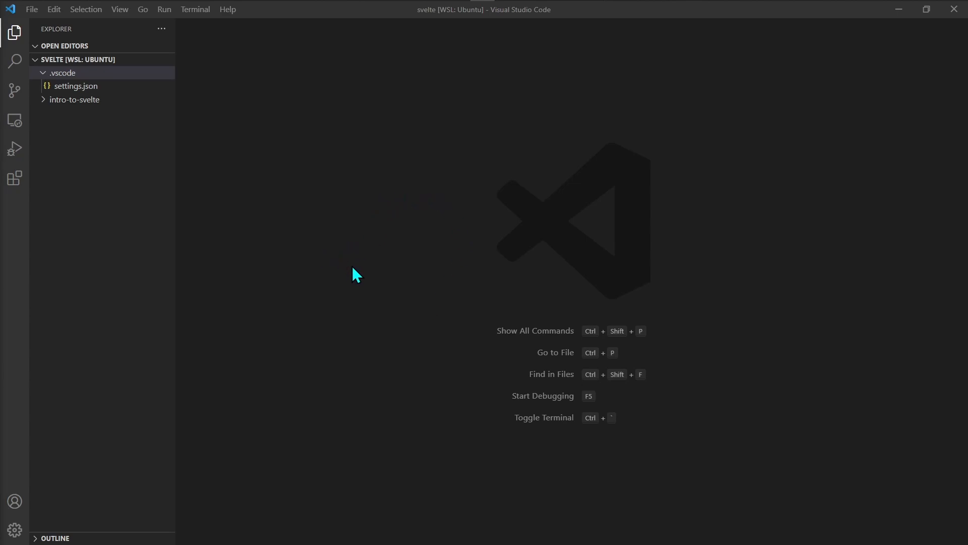
mouse_move(91, 71)
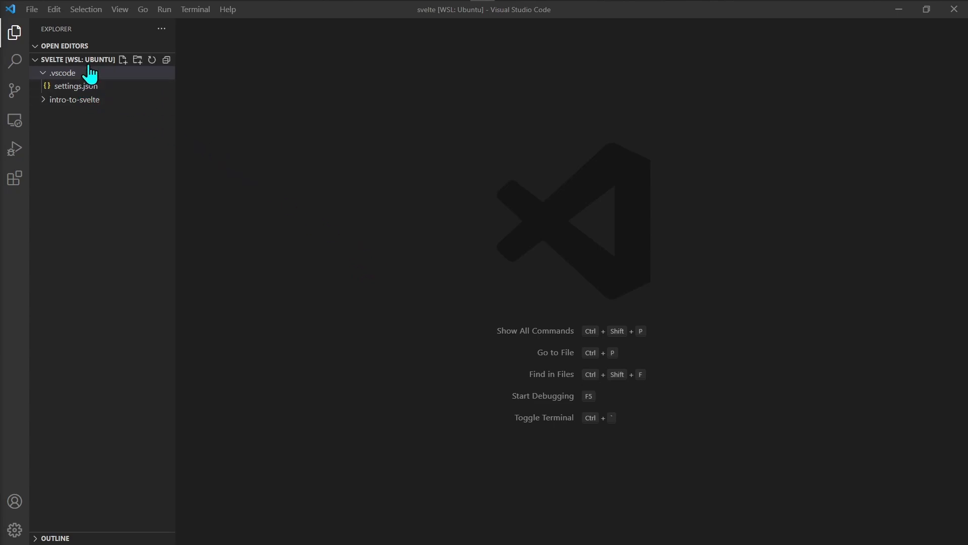
mouse_move(76, 85)
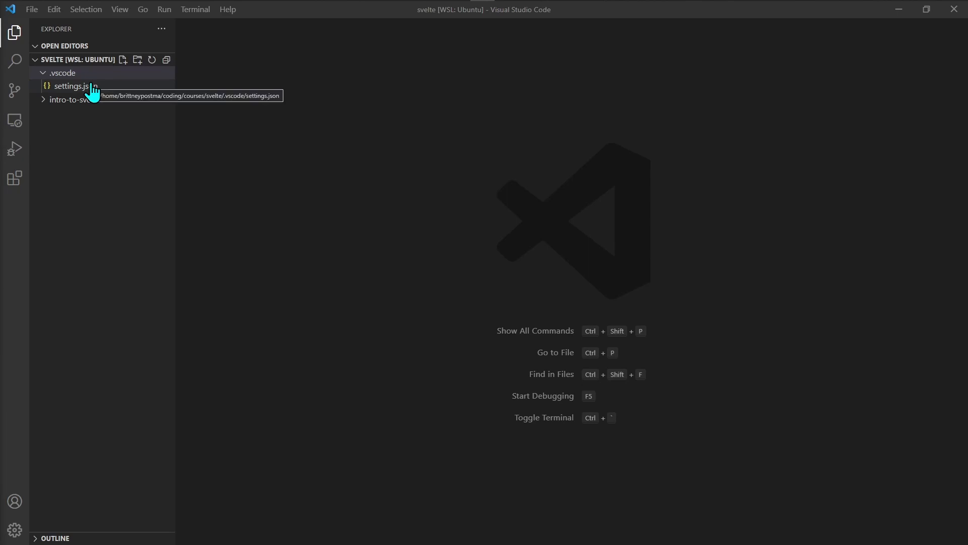
- Open the workspace settings.json and move the side bar to the right via the Explorer's ... menu
left_click(74, 86)
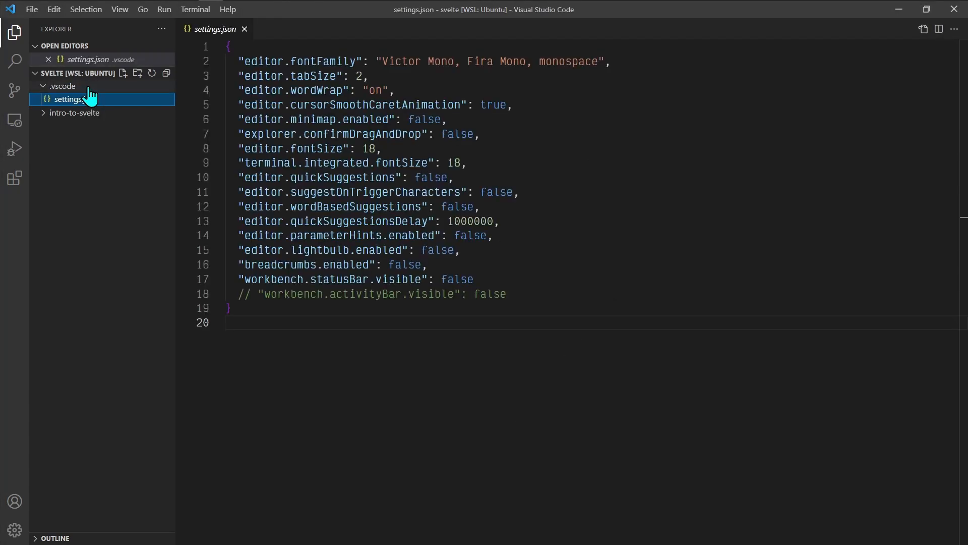
mouse_move(114, 102)
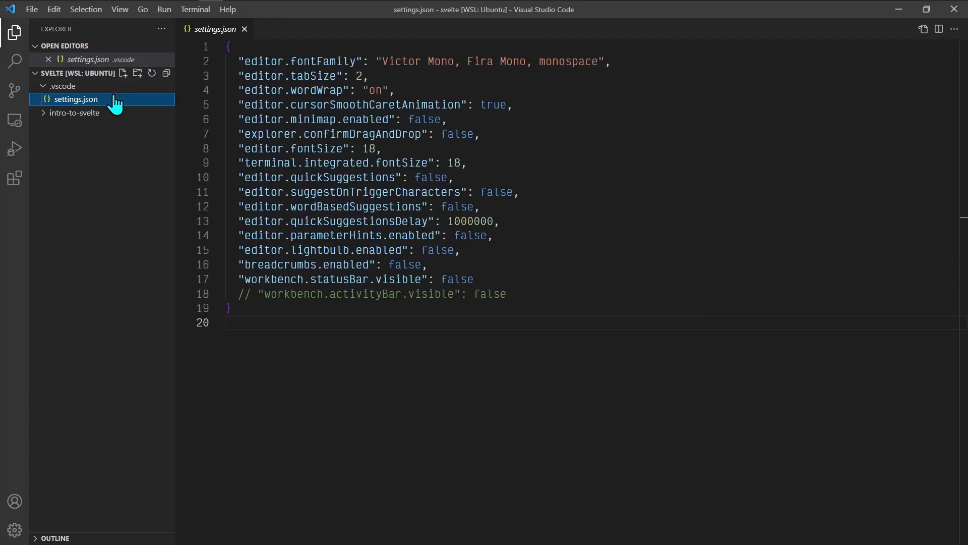
left_click(14, 33)
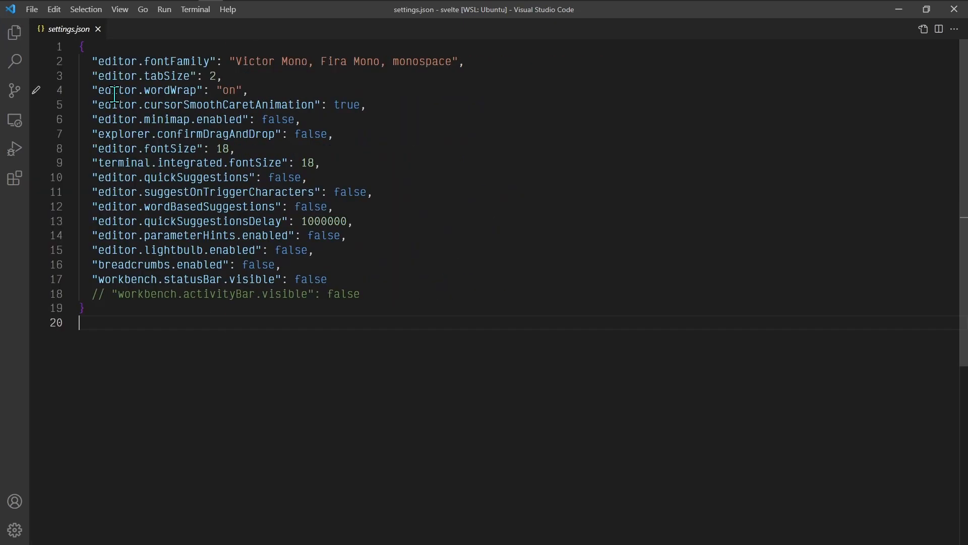
left_click(14, 32)
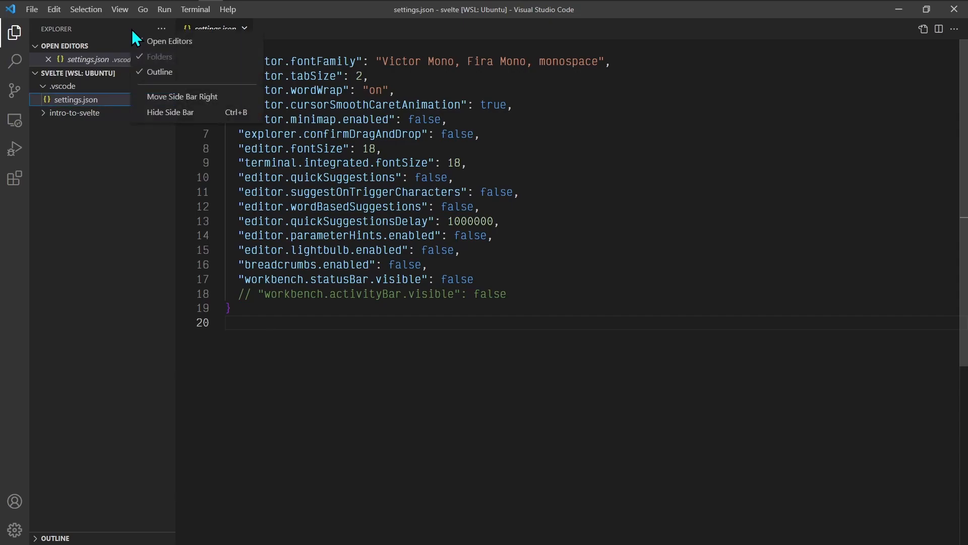
mouse_move(182, 96)
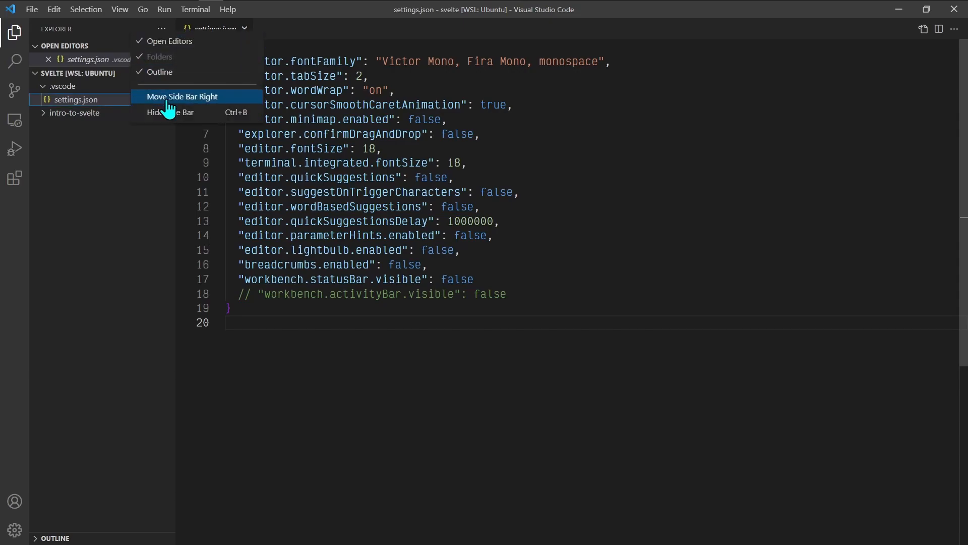
left_click(182, 96)
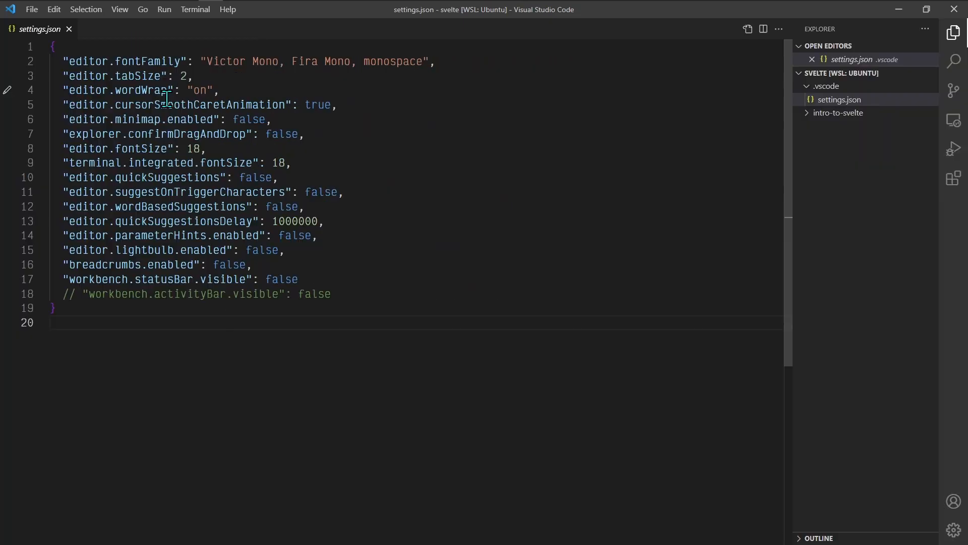
mouse_move(625, 165)
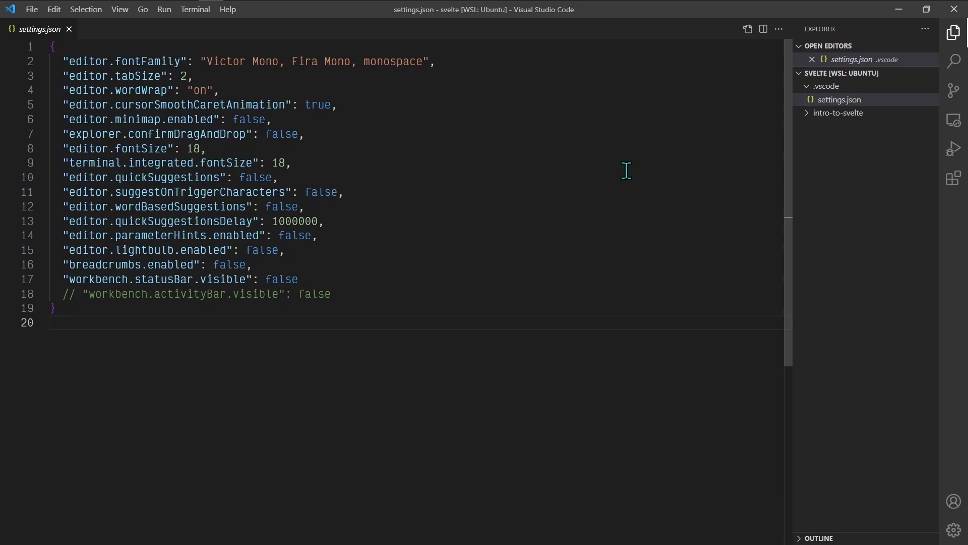
mouse_move(119, 9)
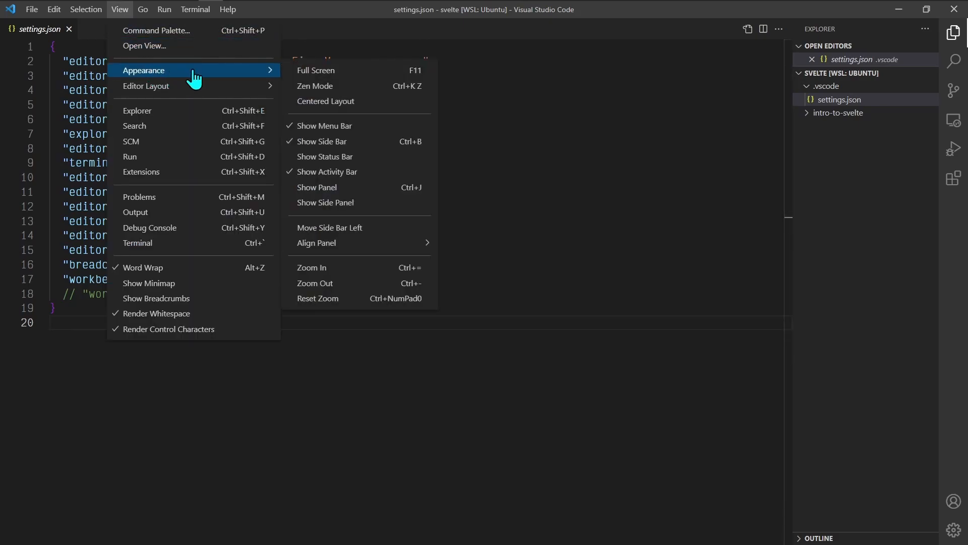
mouse_move(377, 156)
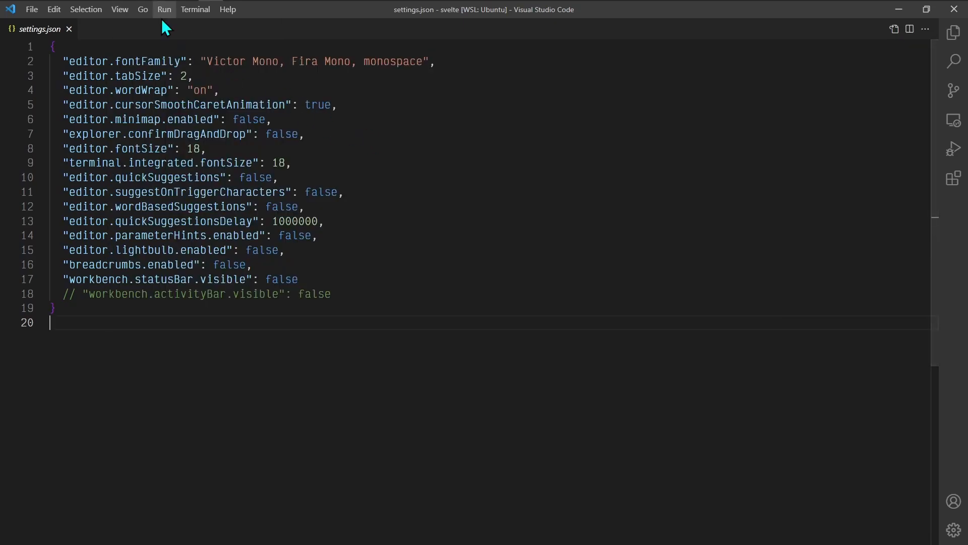
mouse_move(843, 165)
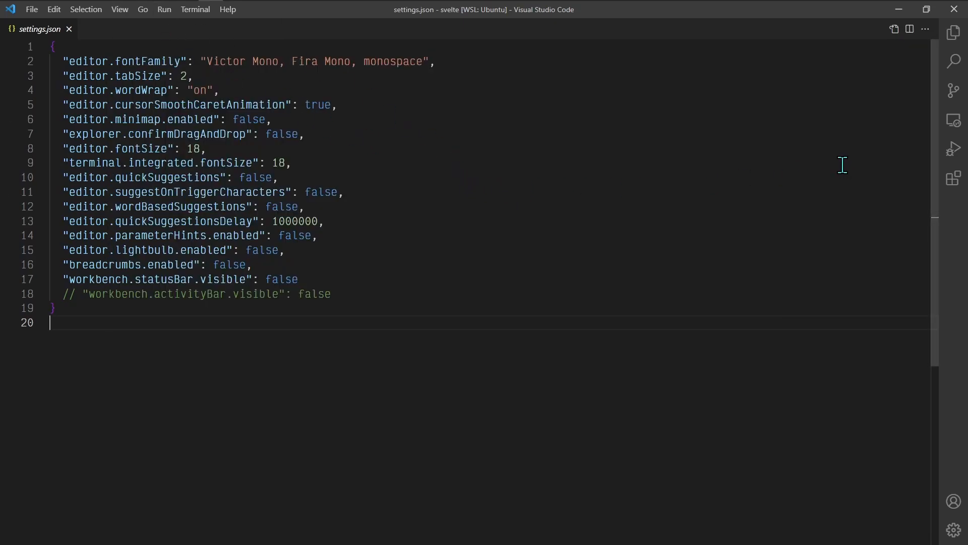
key("Backspace")
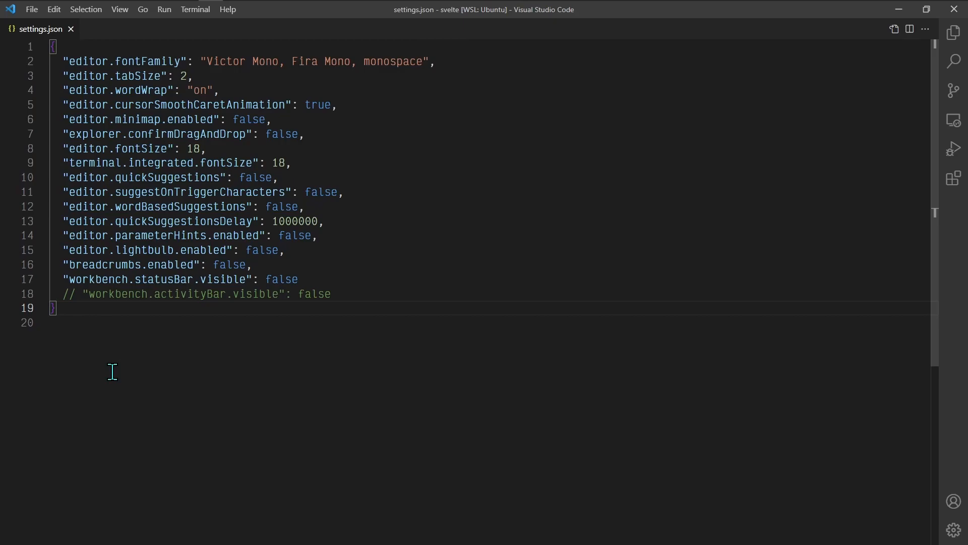
mouse_move(369, 114)
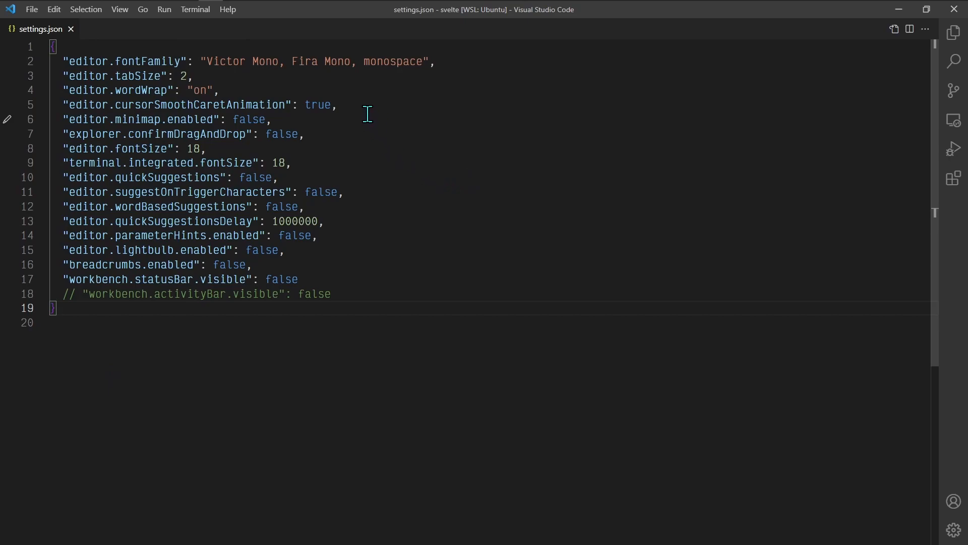
mouse_move(370, 138)
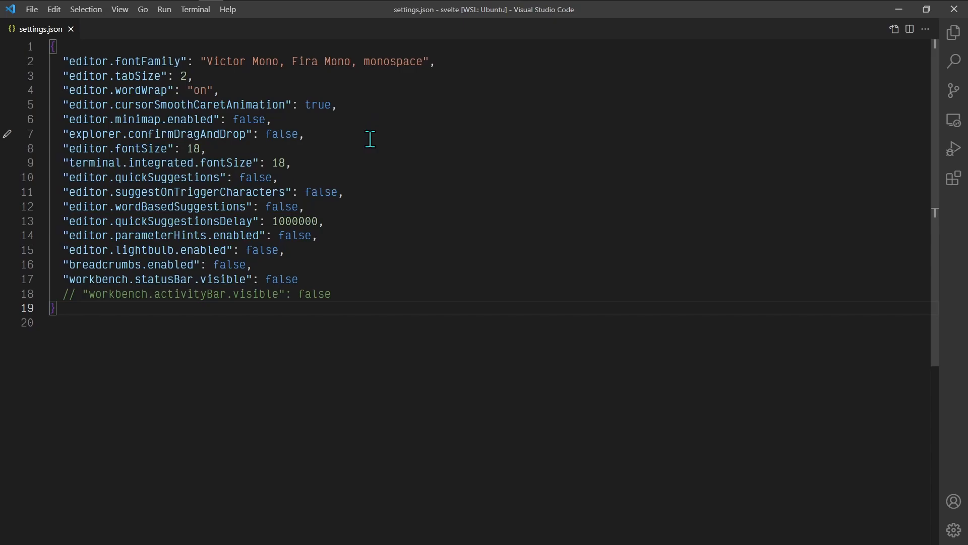
- Run Preferences: Open Settings (JSON) from the command palette, then return to the workspace settings.json
key("Ctrl+Shift+P")
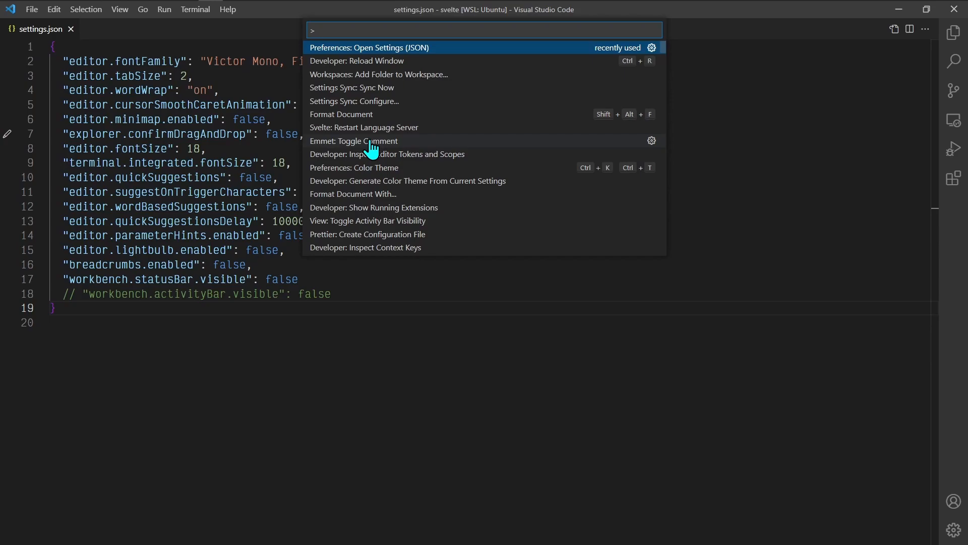
type("settings")
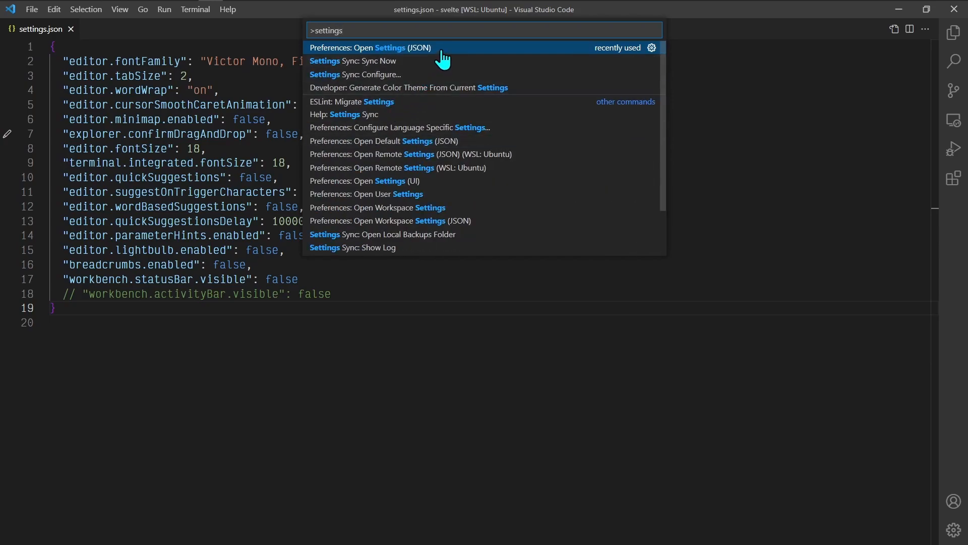
left_click(371, 47)
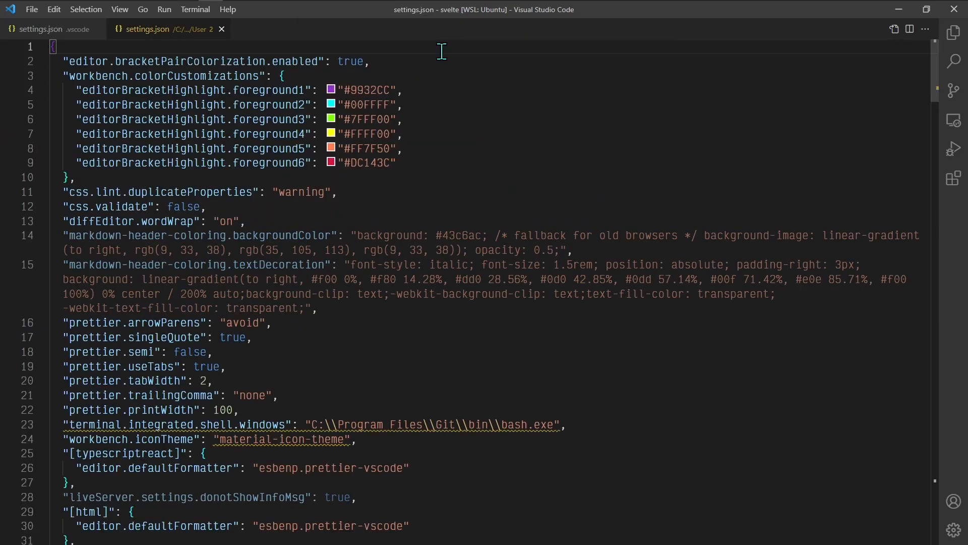
mouse_move(457, 139)
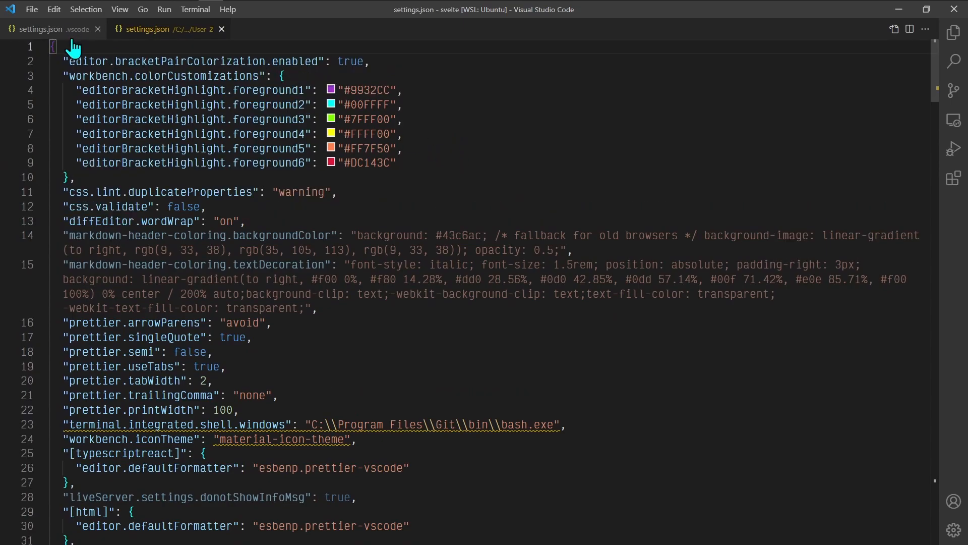
left_click(41, 29)
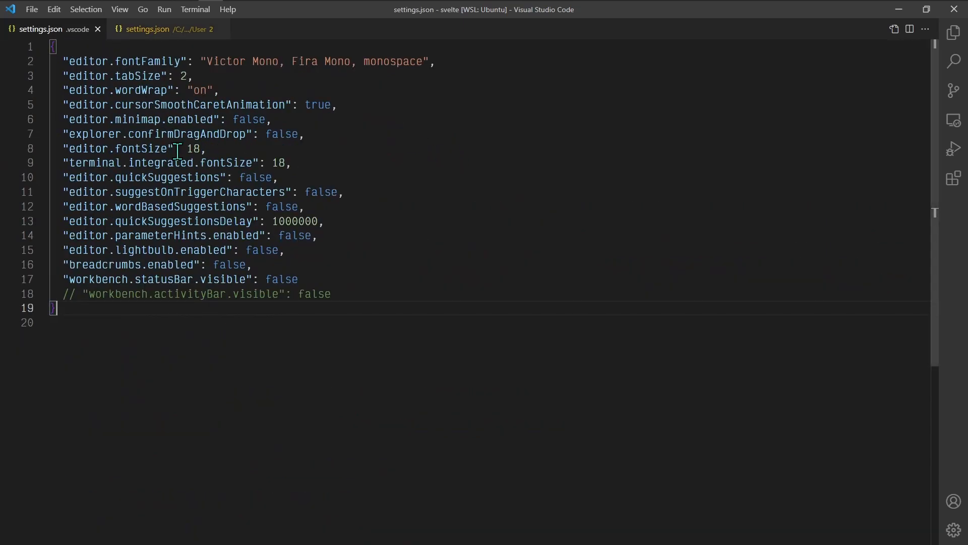
mouse_move(163, 163)
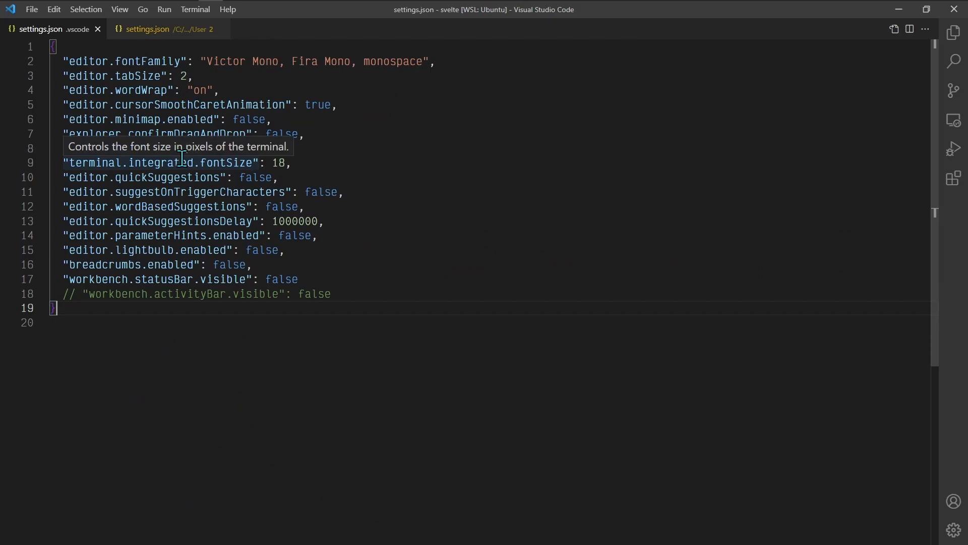
mouse_move(204, 157)
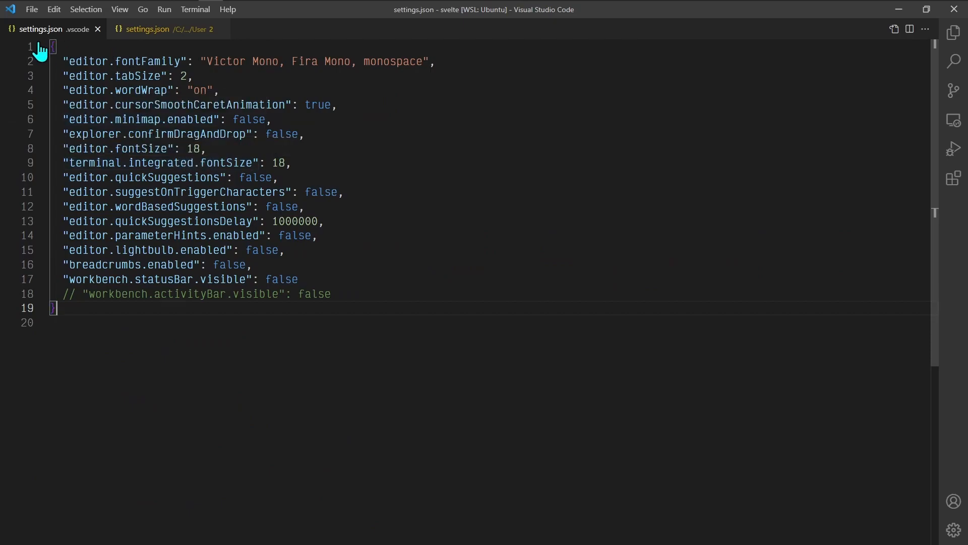
left_click(30, 9)
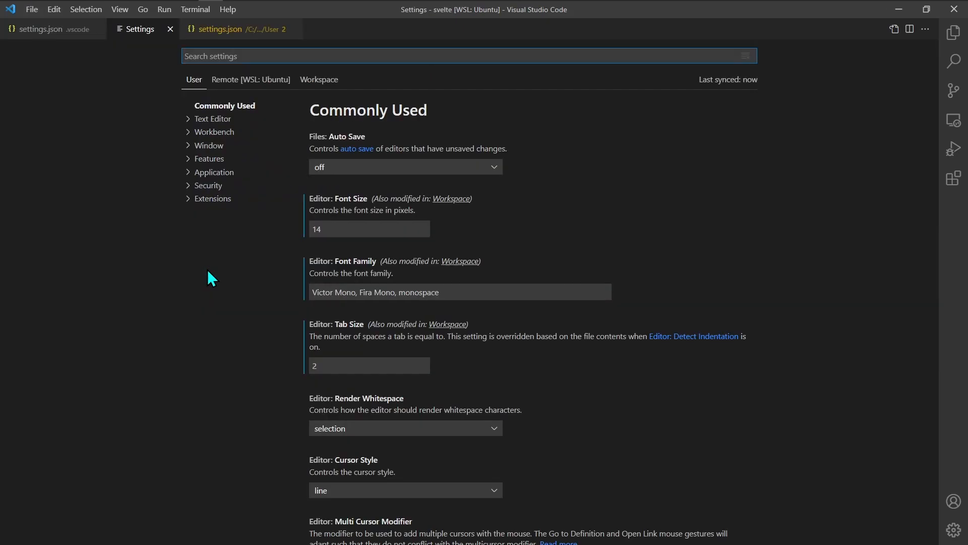
mouse_move(253, 277)
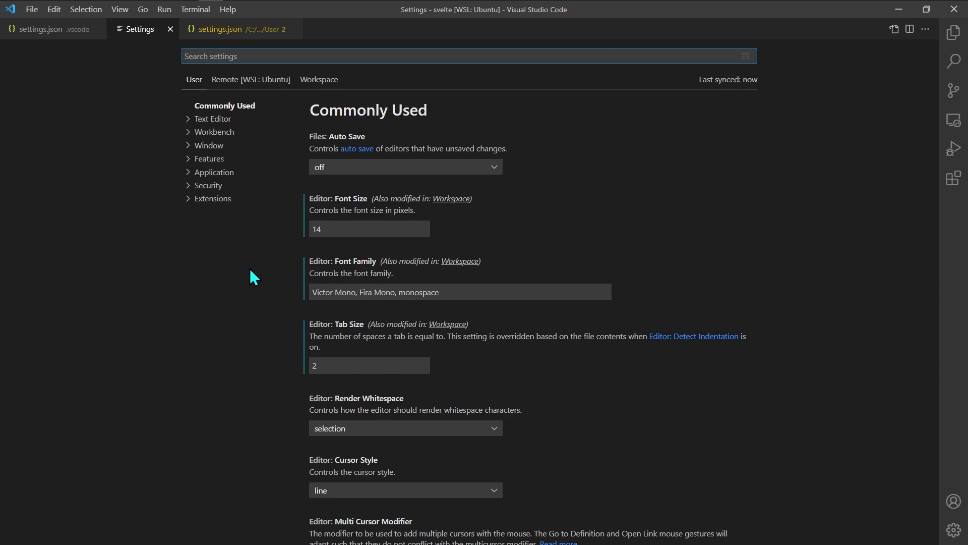
left_click(41, 30)
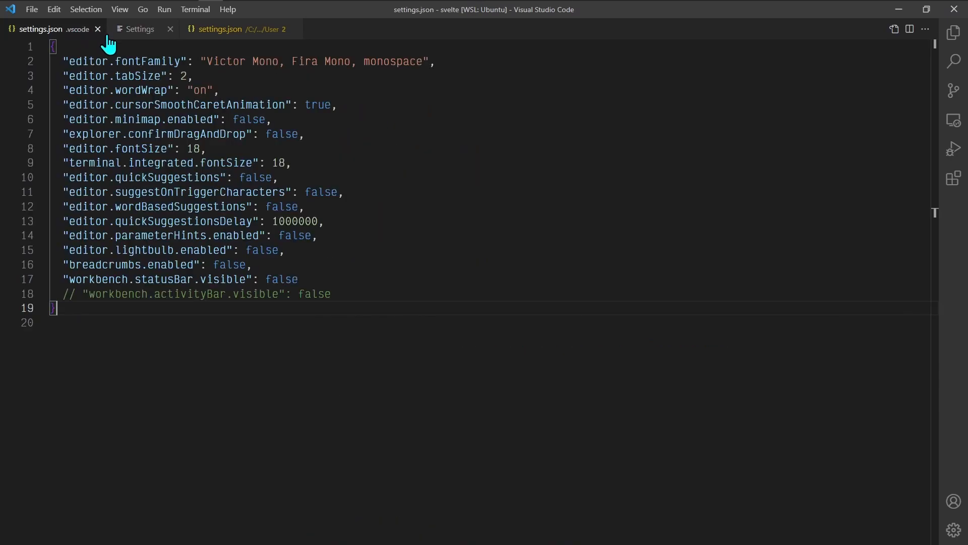
mouse_move(110, 38)
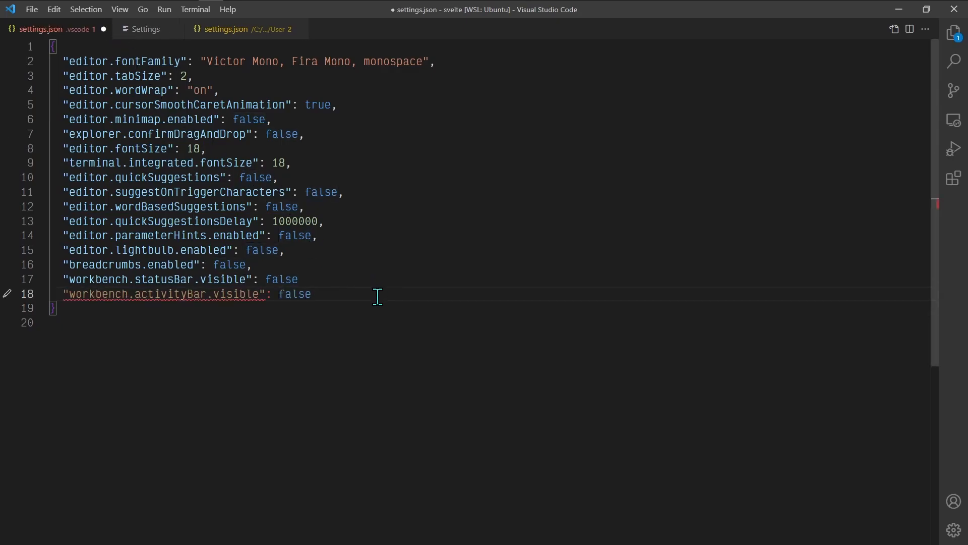
key("ctrl+s")
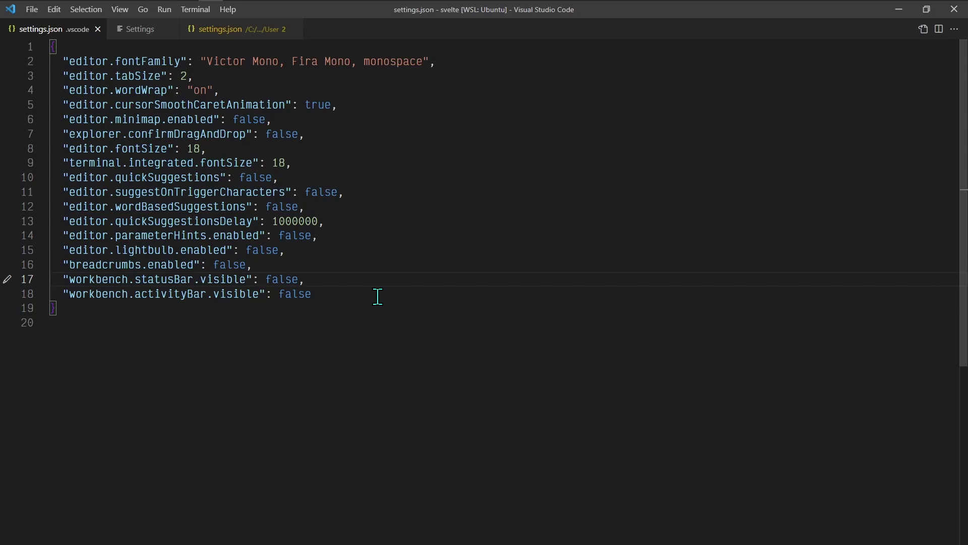
mouse_move(939, 394)
type("// ")
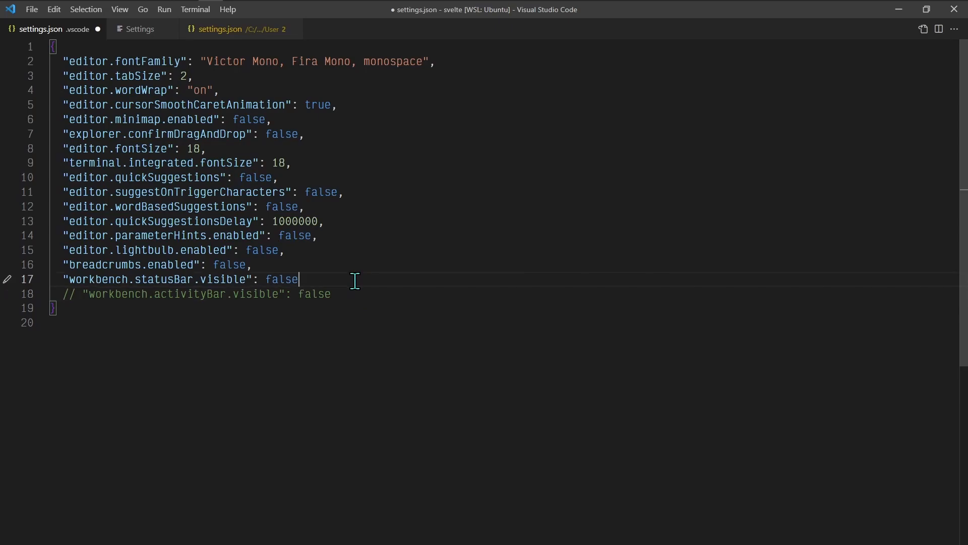
key("ctrl+s")
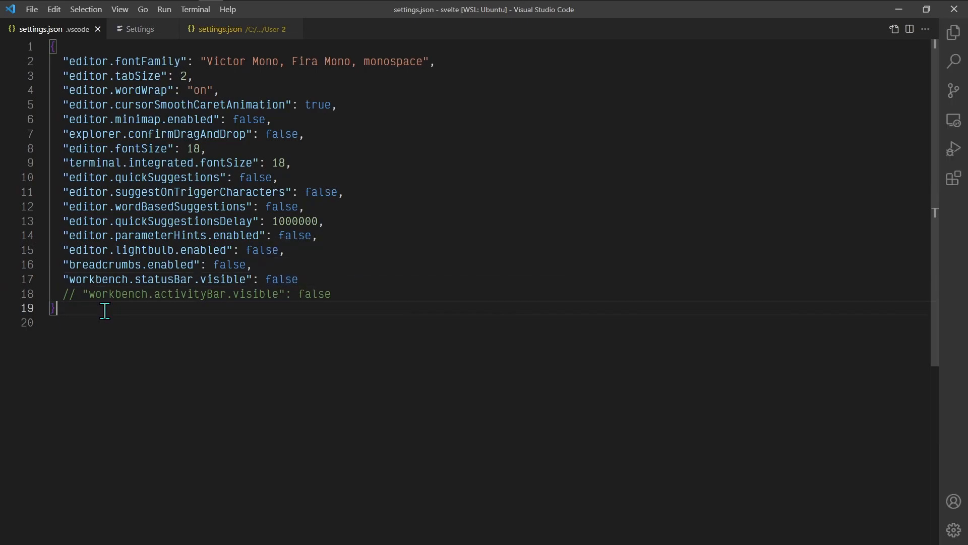
- Show the Explorer, view the user settings.json from Open Editors, then return to the .vscode settings.json
left_click(953, 32)
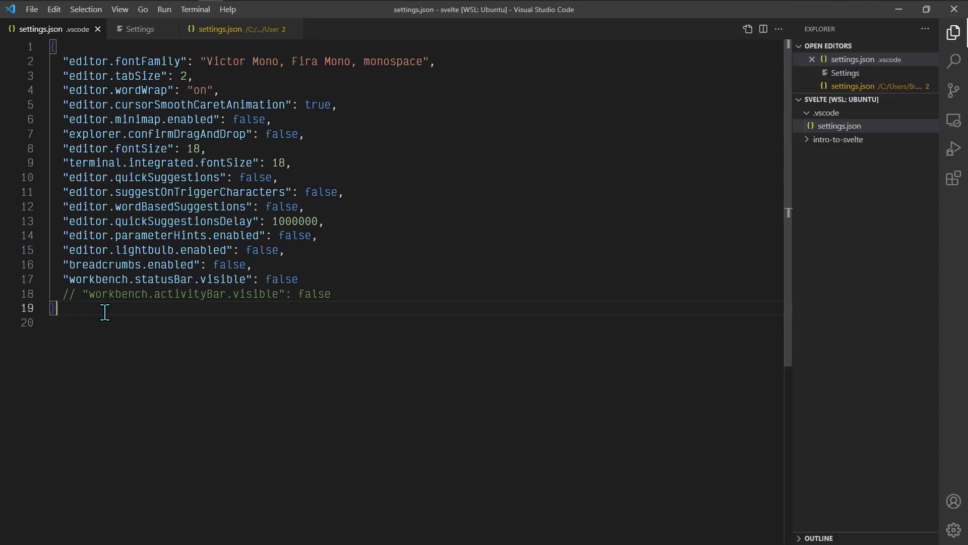
mouse_move(865, 86)
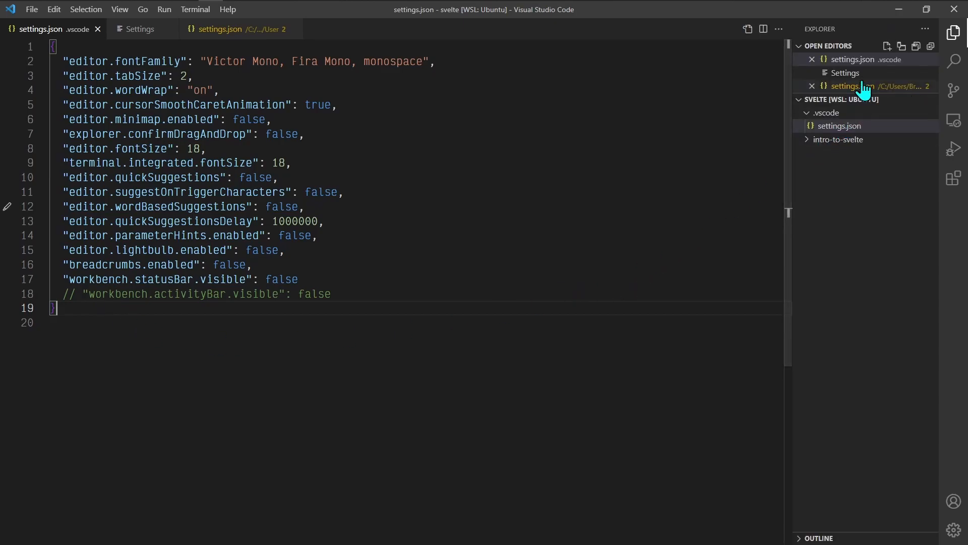
mouse_move(864, 86)
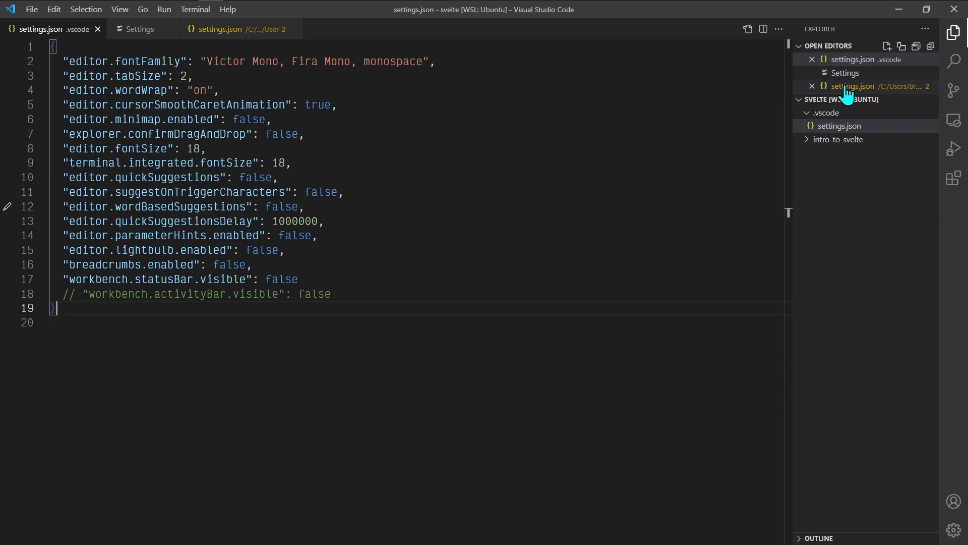
mouse_move(871, 86)
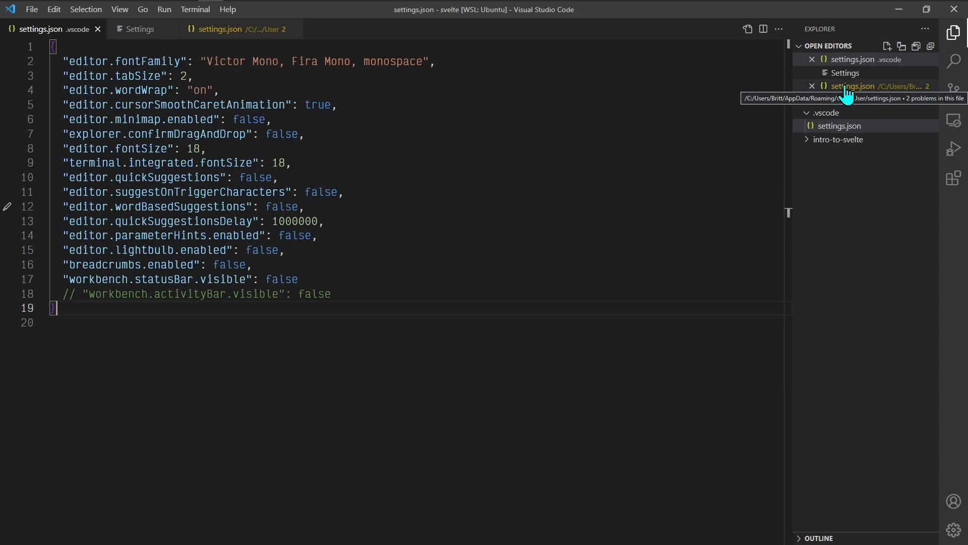
left_click(878, 86)
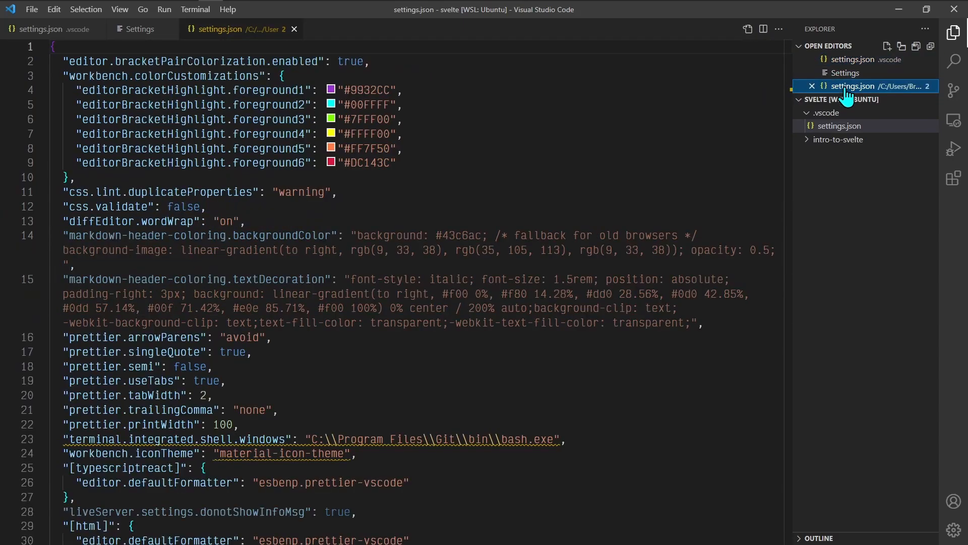
left_click(857, 60)
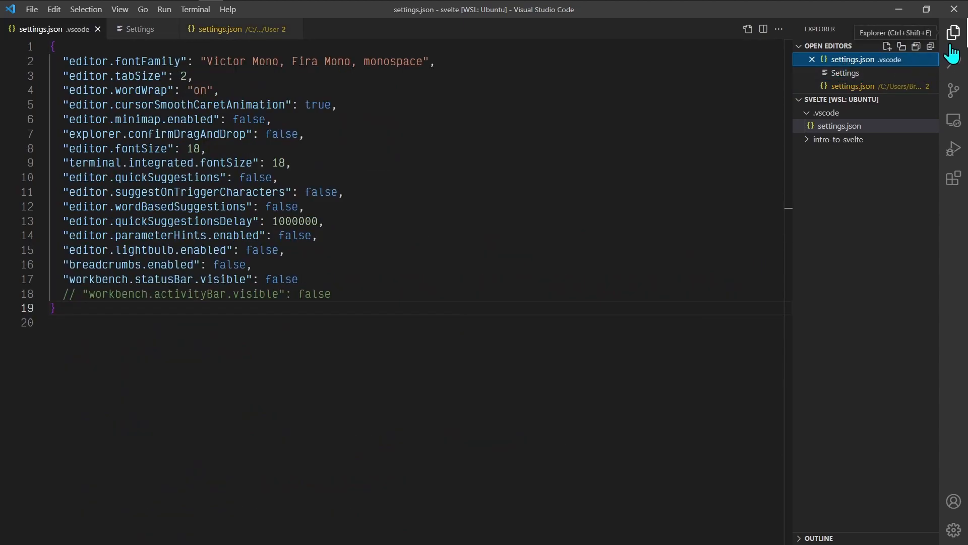
mouse_move(954, 61)
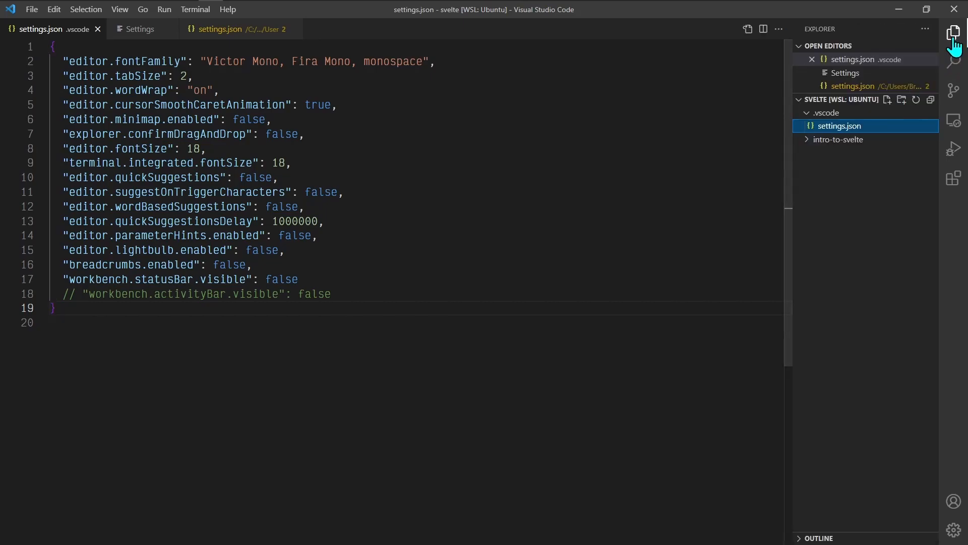
mouse_move(953, 60)
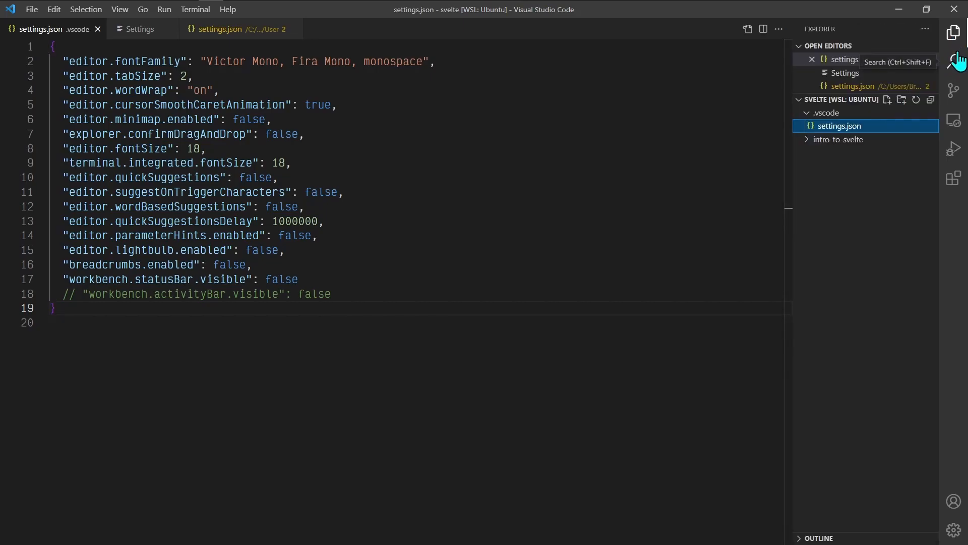
- Switch the side panel to Search and then to Source Control
left_click(954, 61)
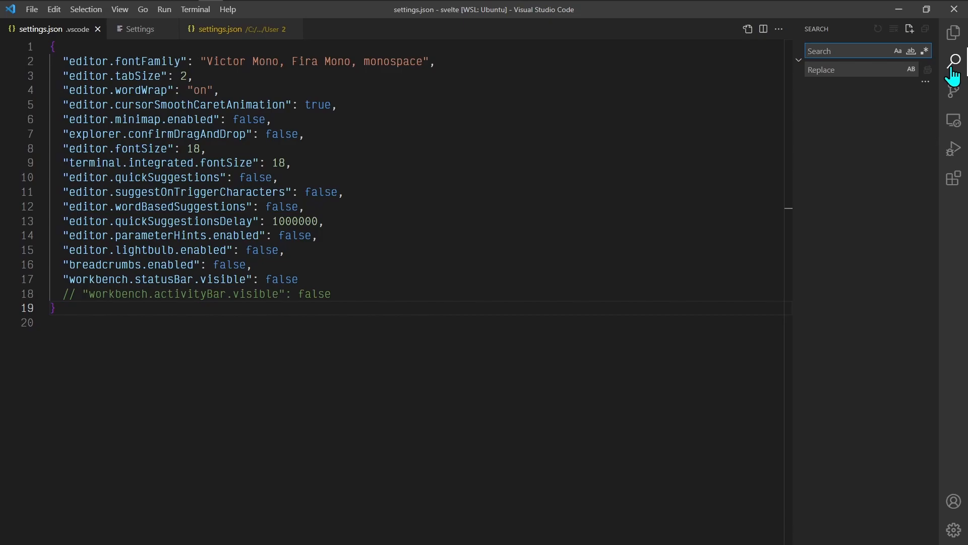
mouse_move(953, 91)
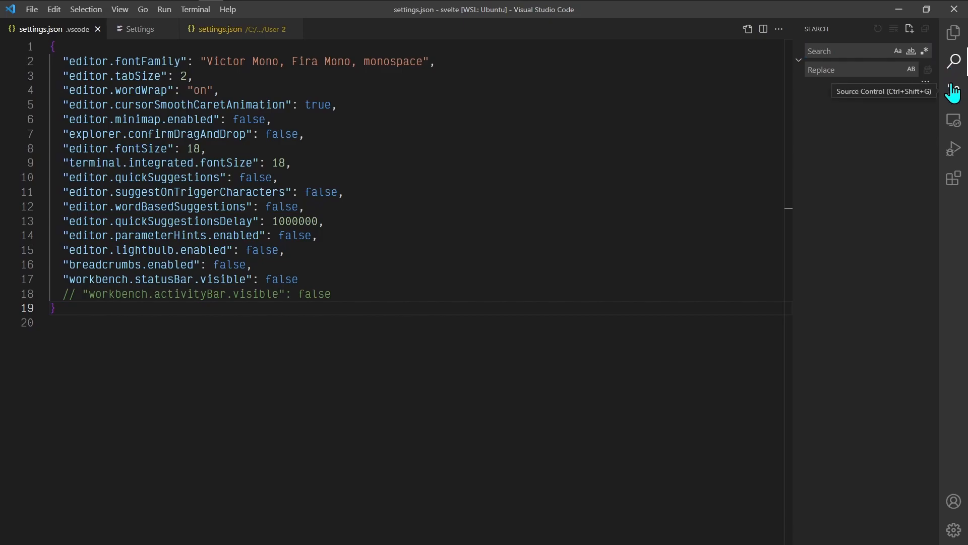
left_click(953, 90)
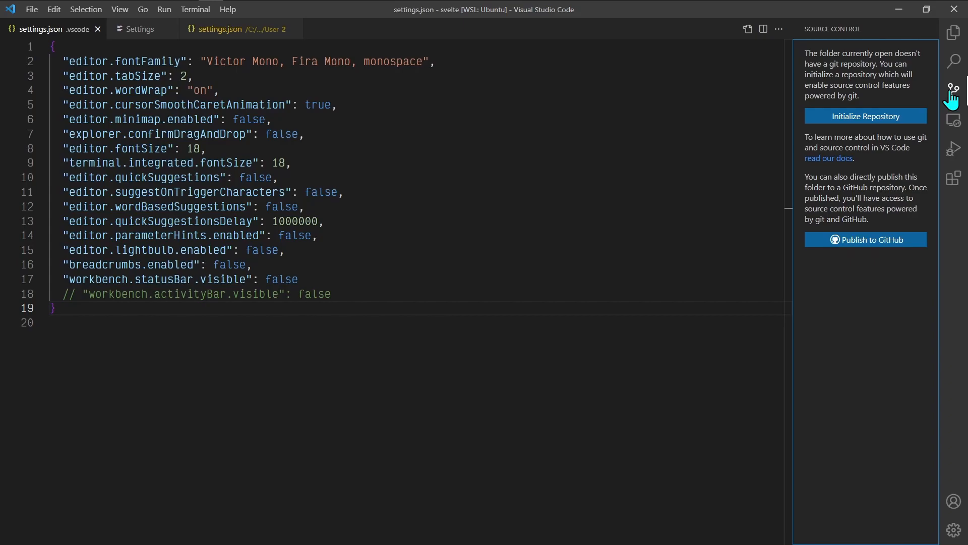
mouse_move(952, 120)
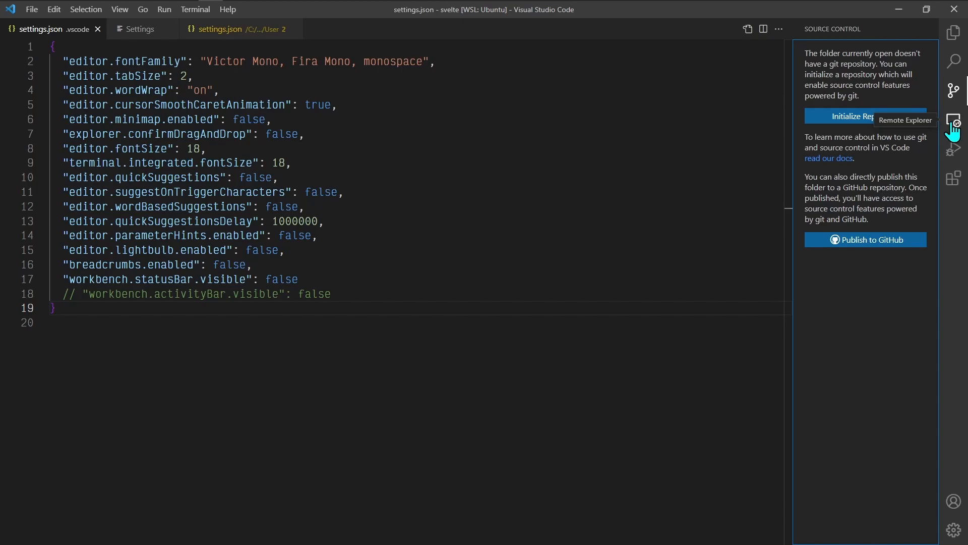
mouse_move(953, 126)
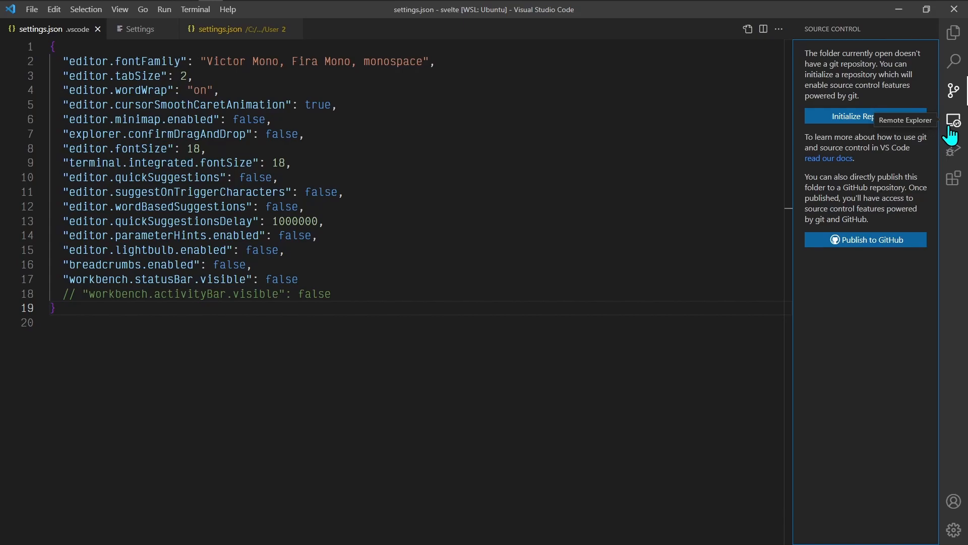
mouse_move(954, 148)
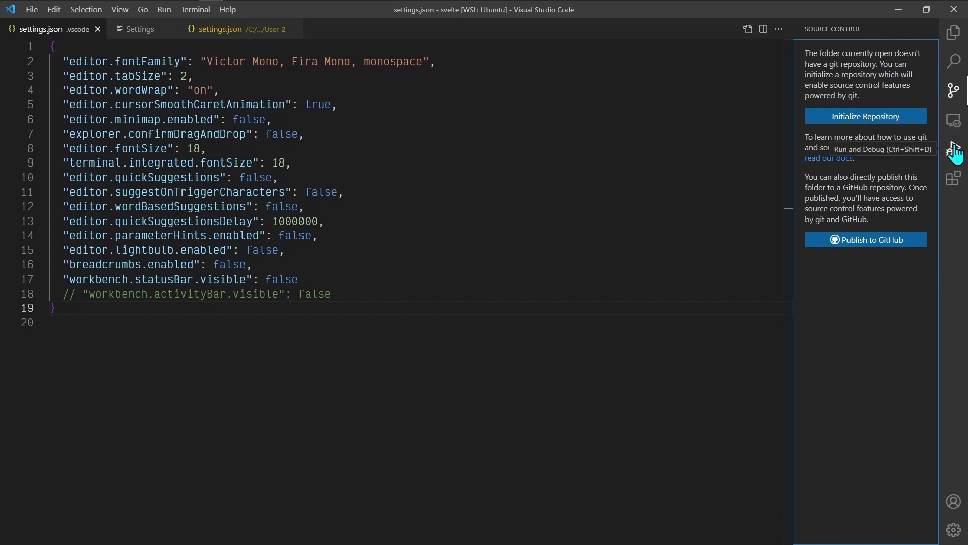
- Show the Run and Debug view in the side panel
left_click(952, 149)
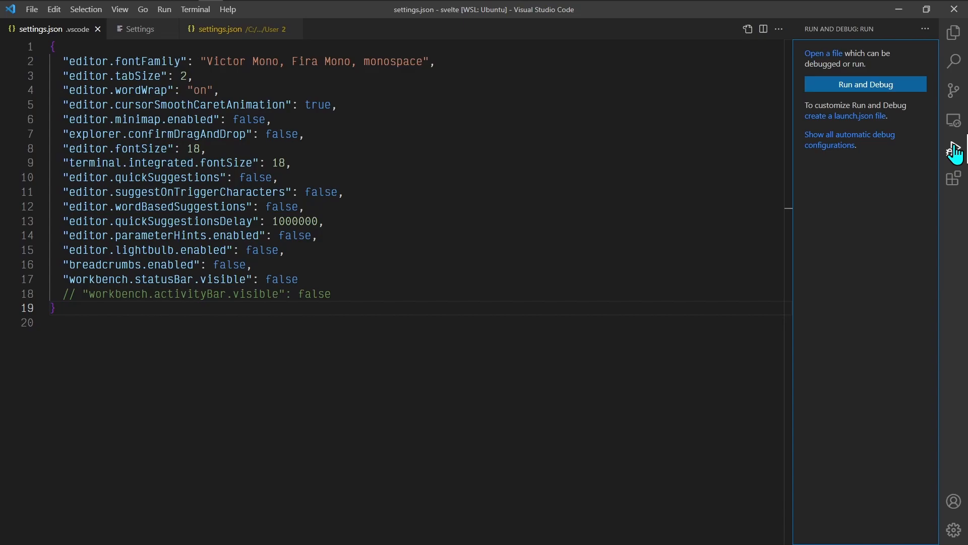
mouse_move(957, 154)
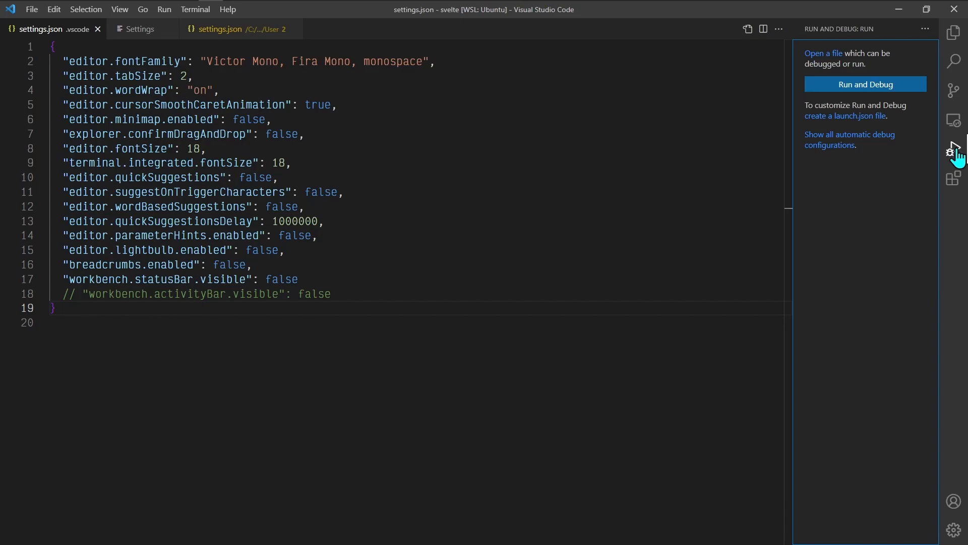
mouse_move(954, 179)
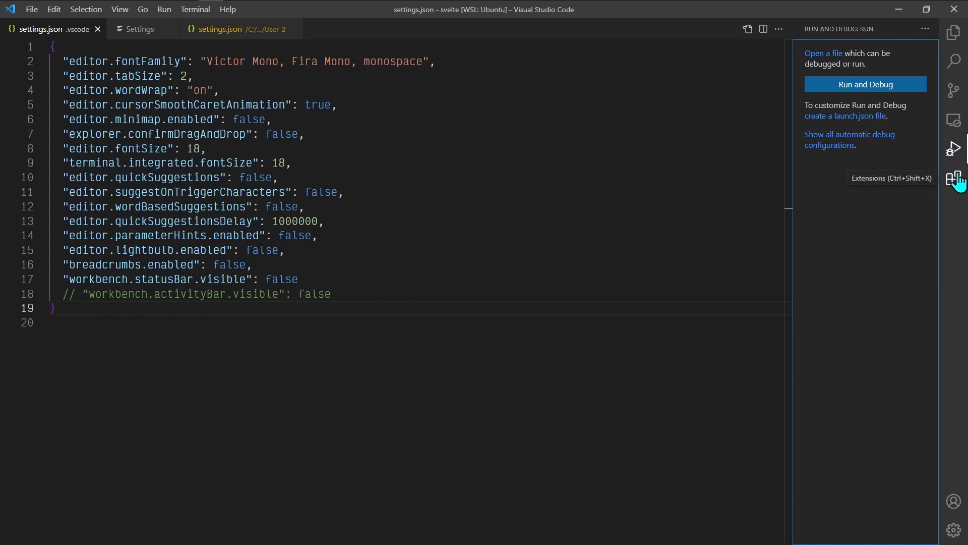
- Filter the Extensions view to Enabled, listing ESLint, Night Owl, Prettier, Remote - WSL and Svelte
left_click(955, 179)
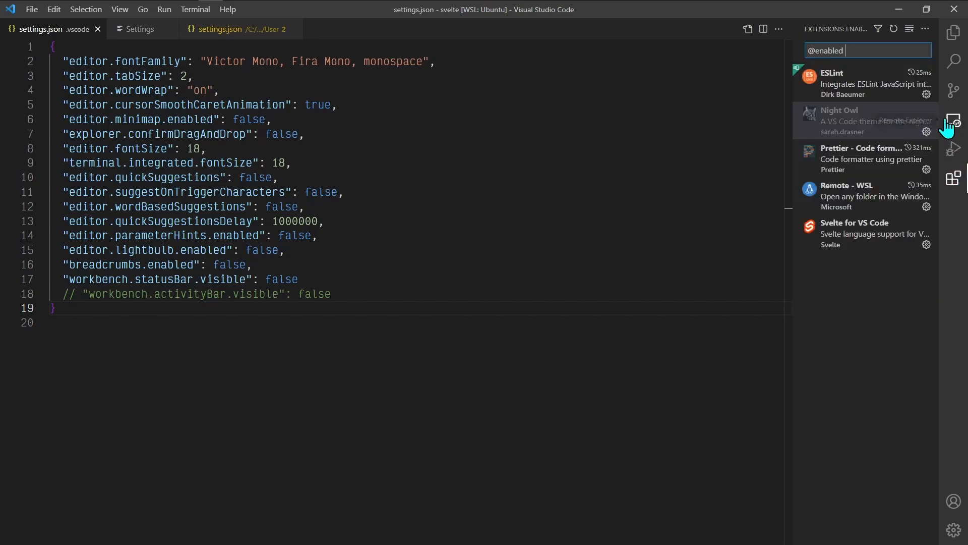
left_click(877, 28)
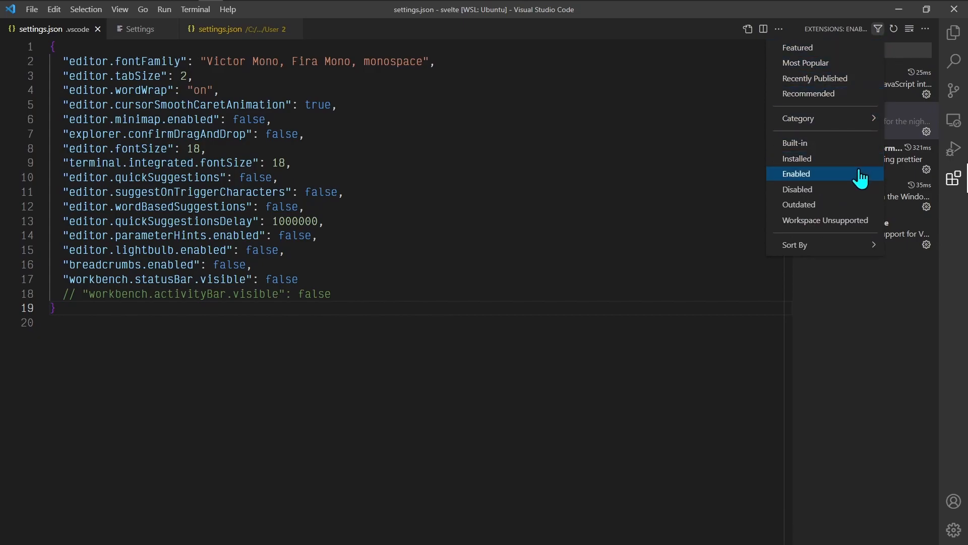
mouse_move(878, 32)
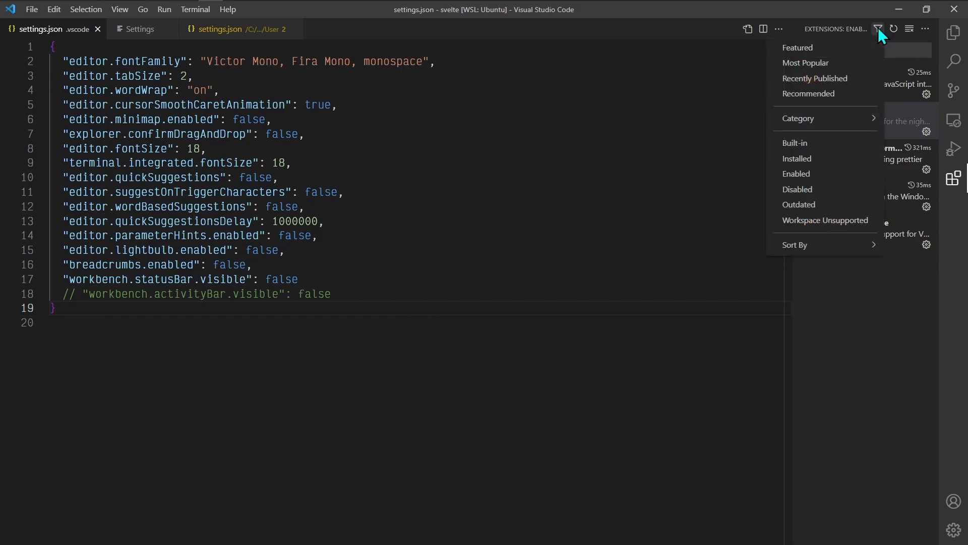
mouse_move(809, 173)
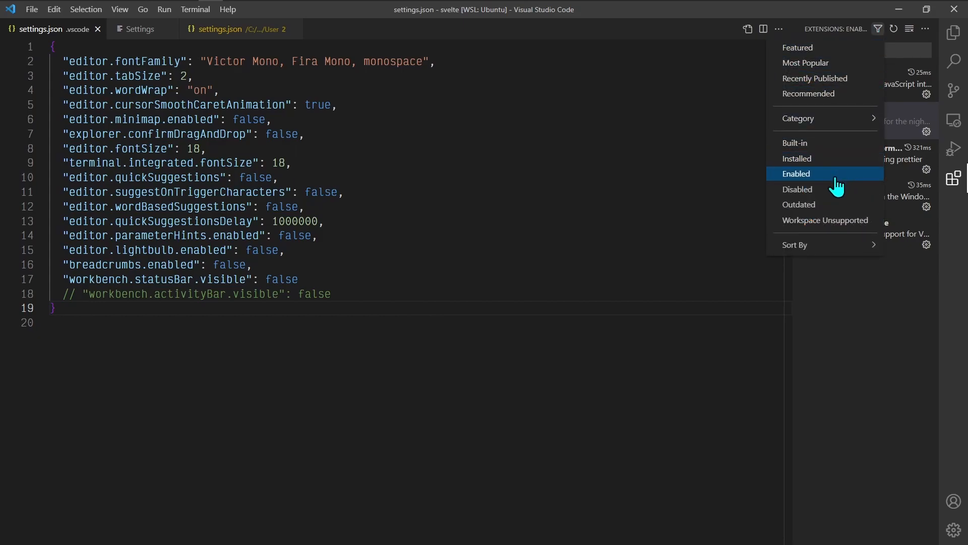
left_click(796, 173)
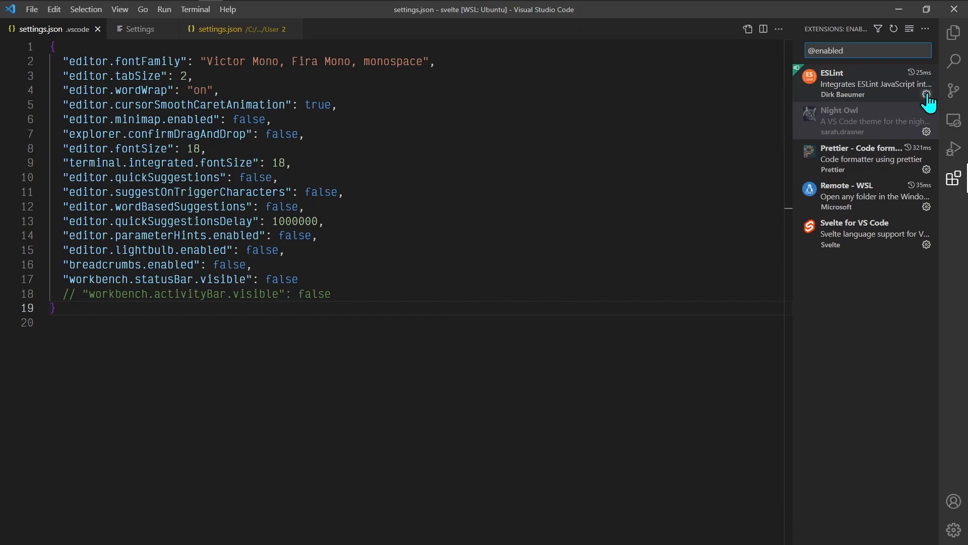
left_click(926, 94)
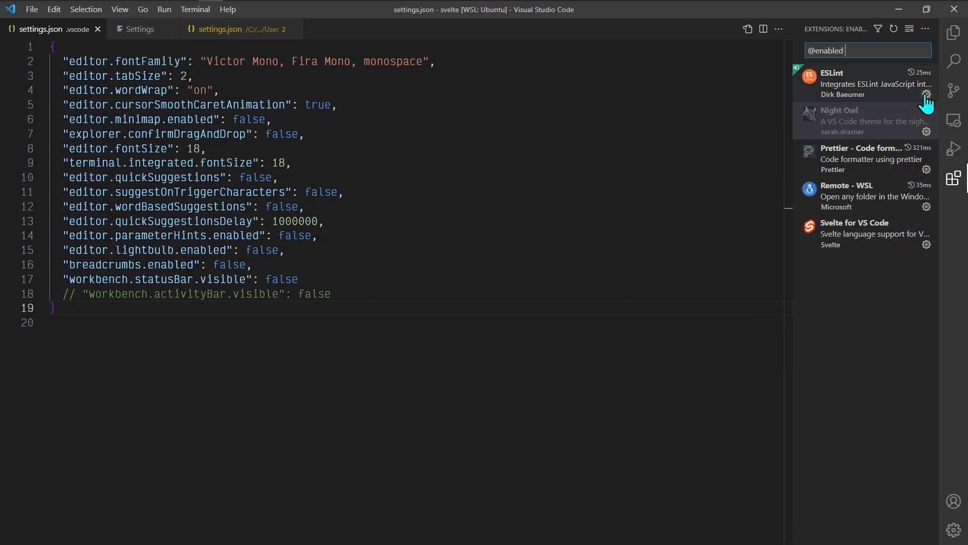
left_click(927, 94)
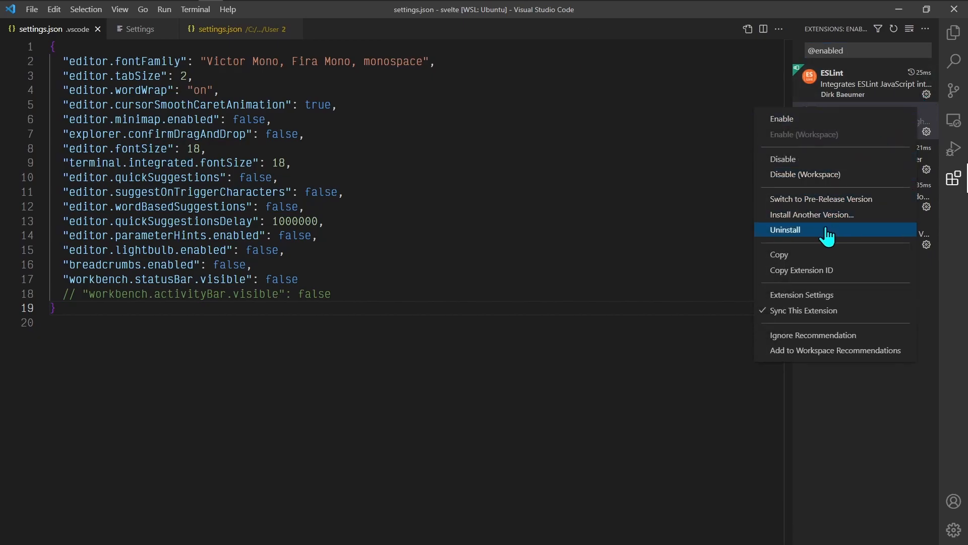
mouse_move(924, 102)
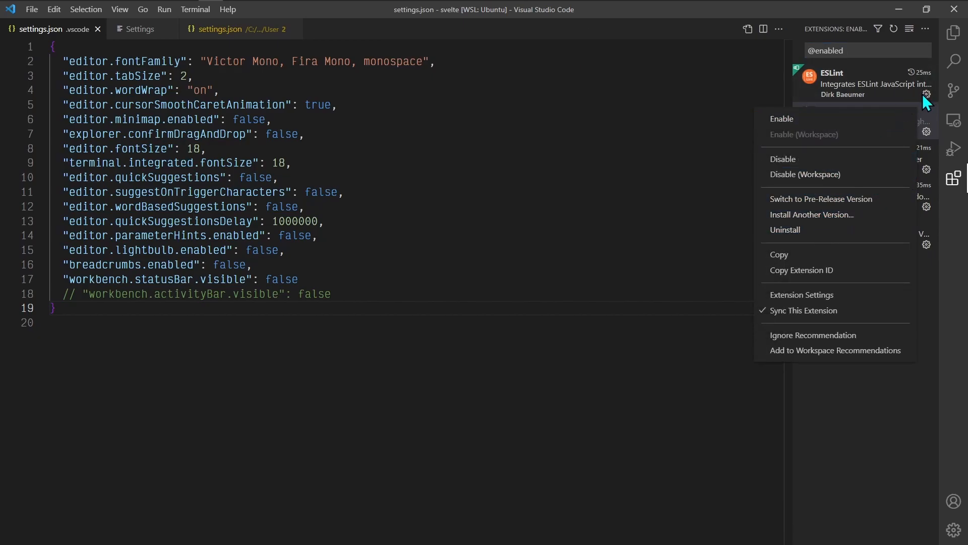
mouse_move(833, 234)
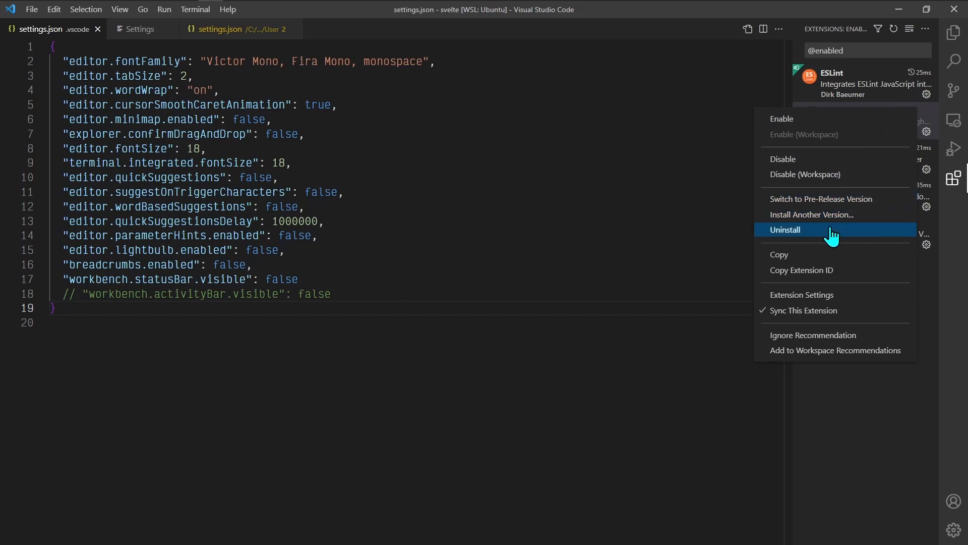
mouse_move(832, 174)
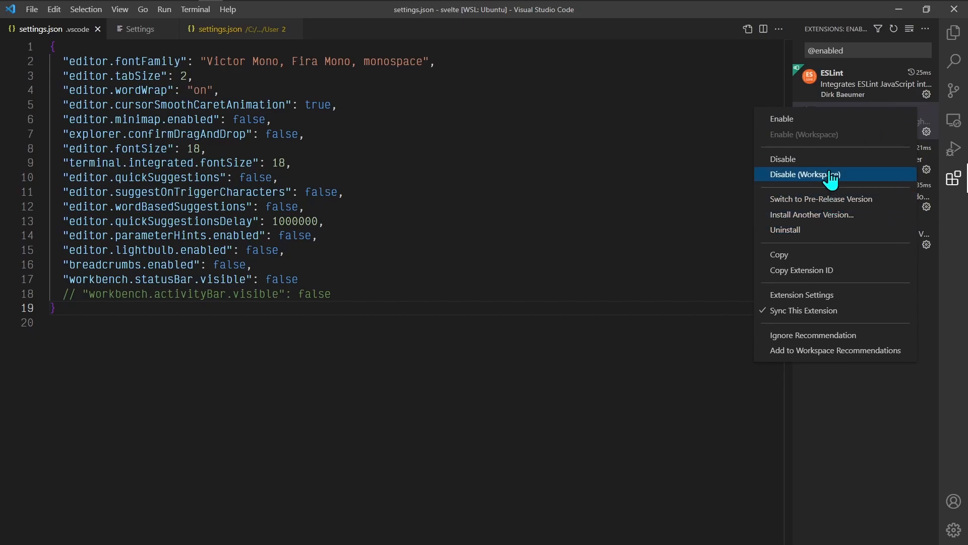
mouse_move(811, 142)
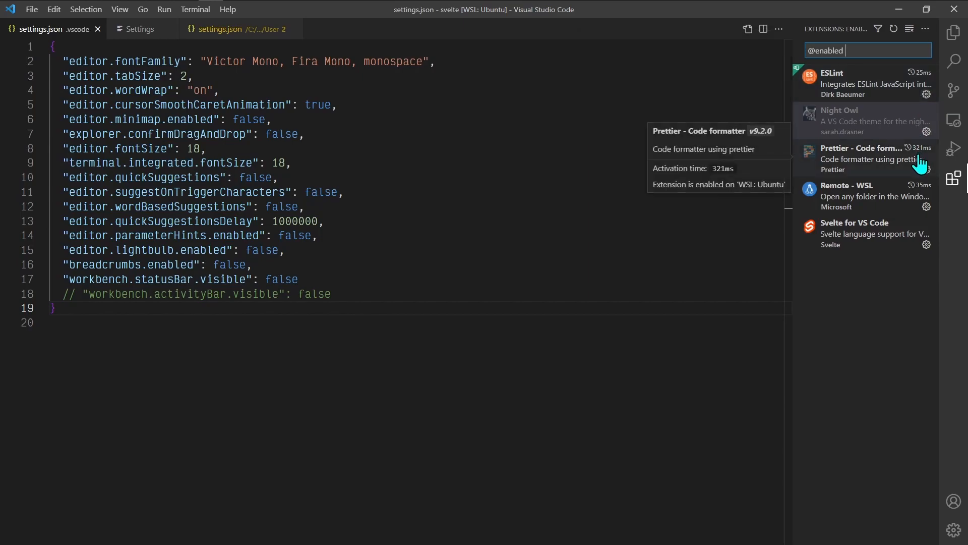
mouse_move(871, 196)
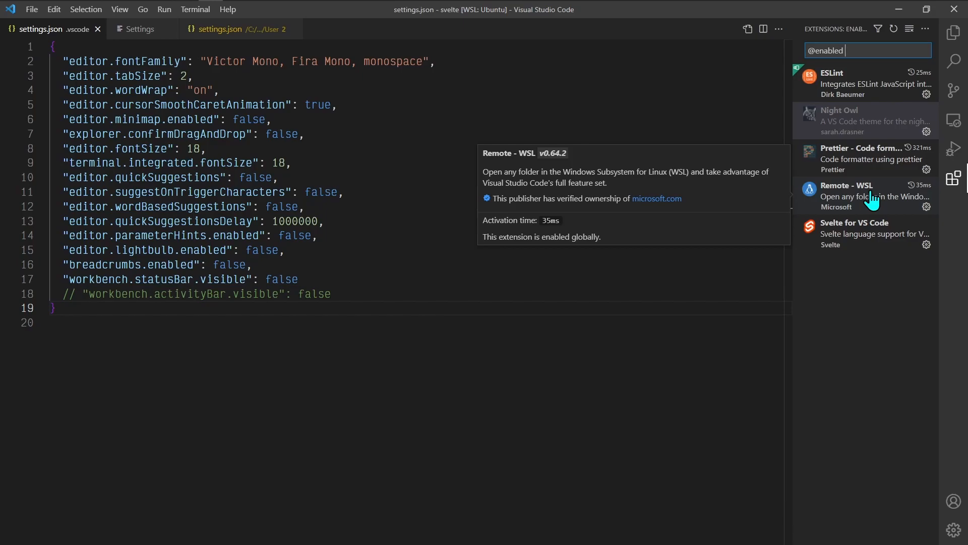
mouse_move(883, 232)
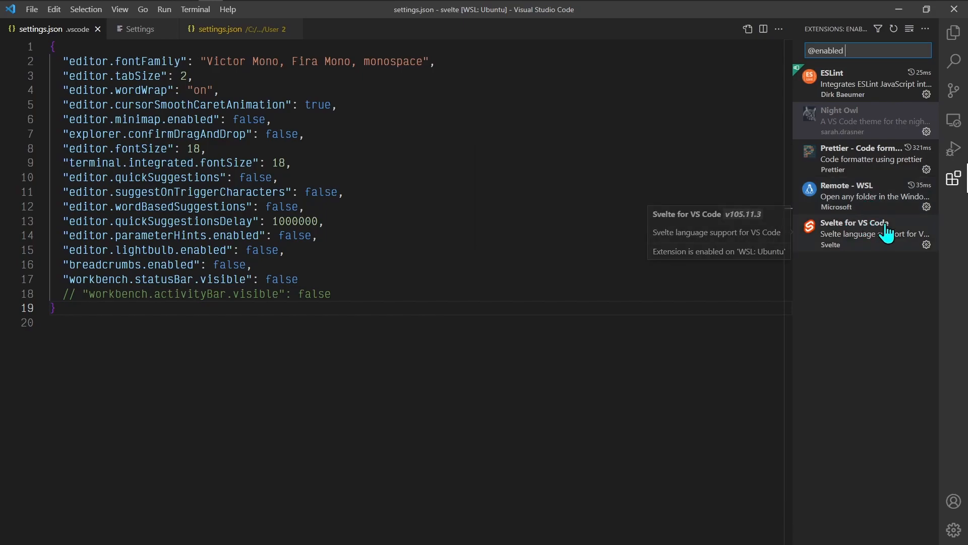
mouse_move(888, 234)
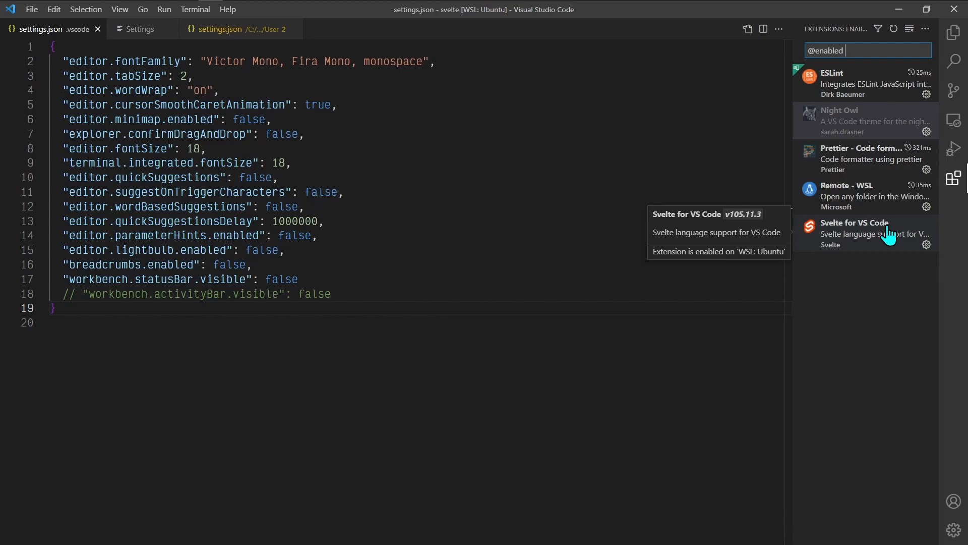
mouse_move(918, 142)
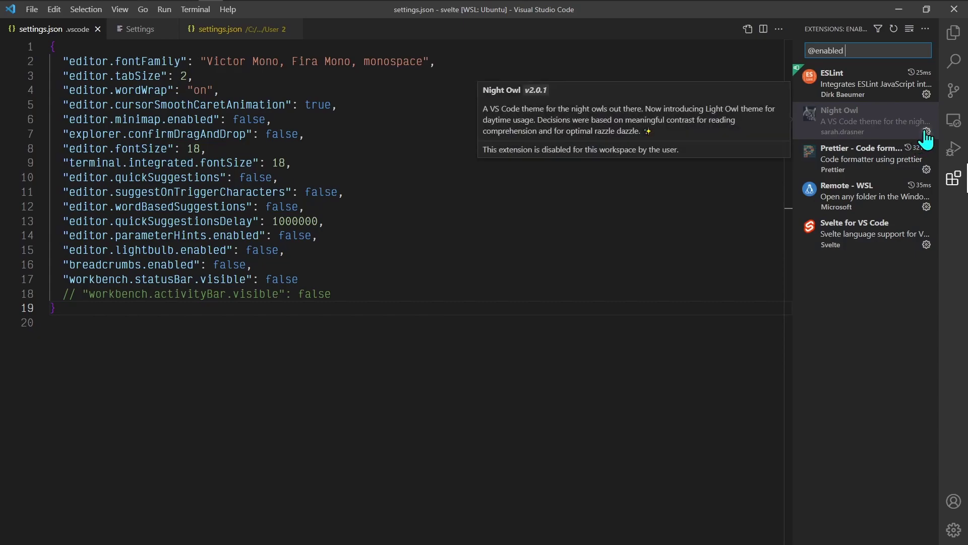
- Enable Night Owl for this workspace from its gear menu so its dark blue theme applies
left_click(927, 132)
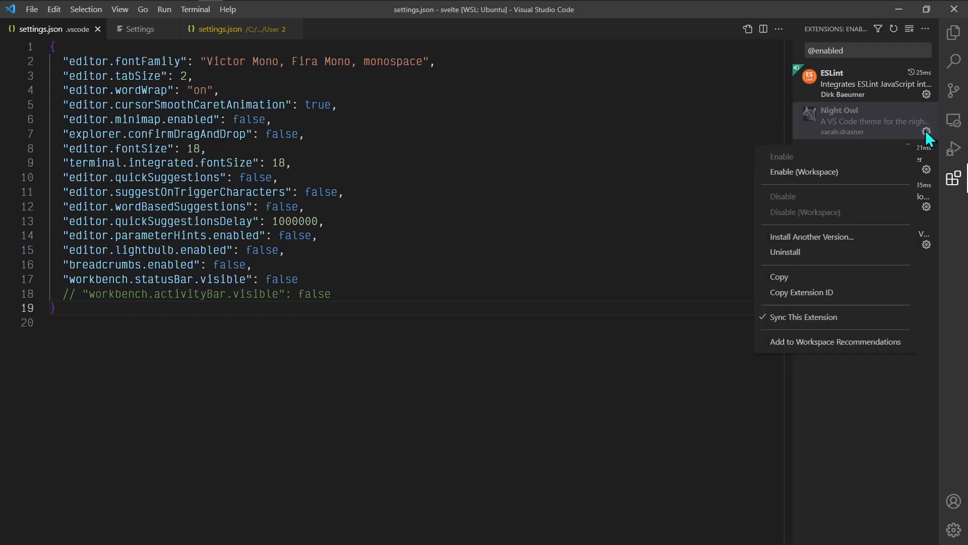
mouse_move(920, 143)
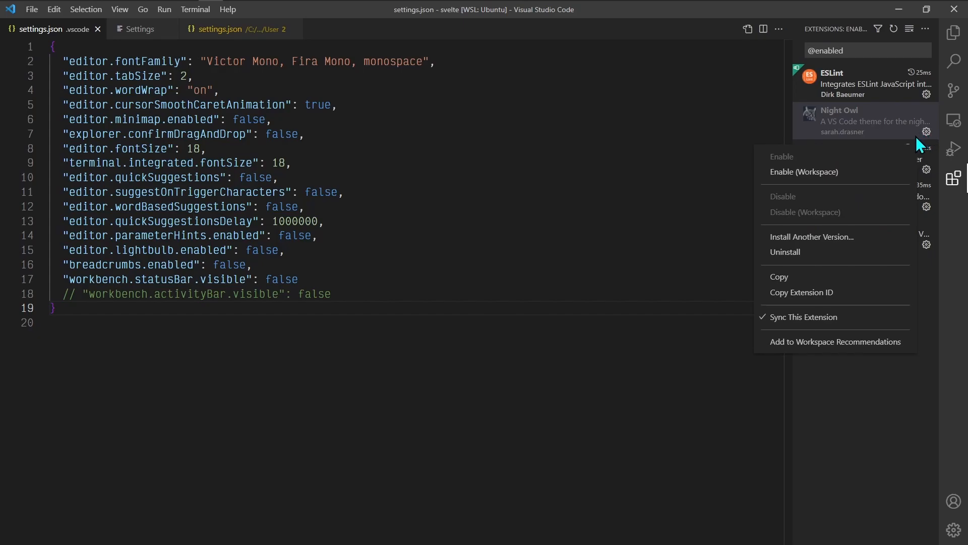
mouse_move(903, 152)
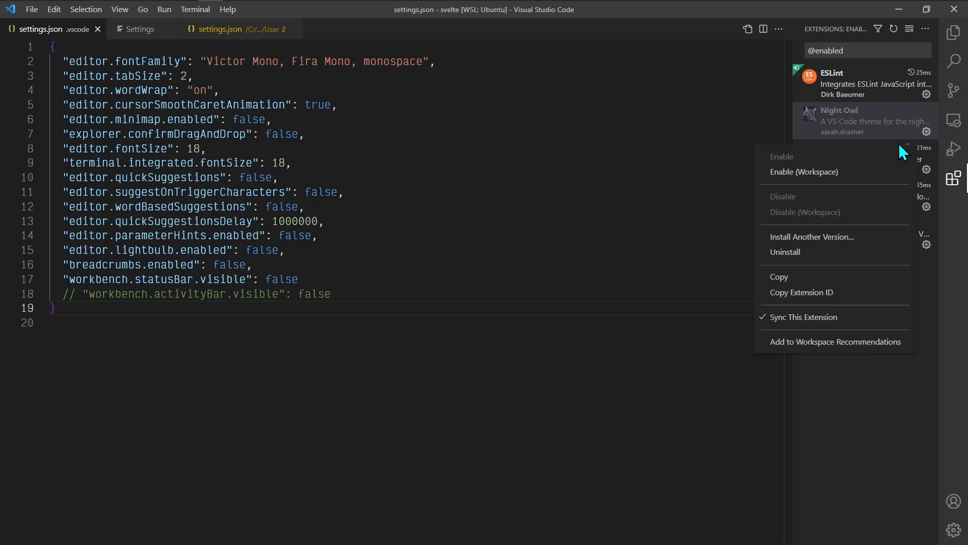
mouse_move(891, 171)
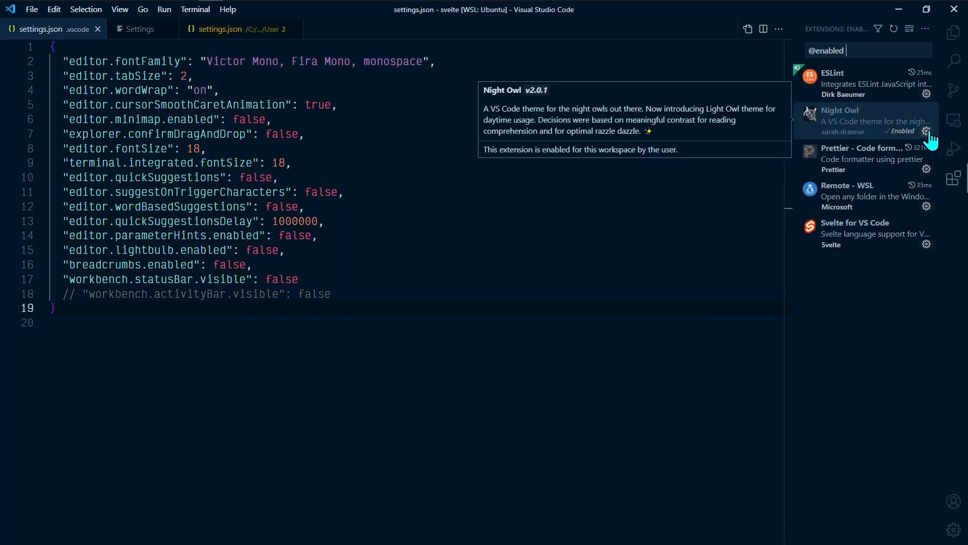
left_click(926, 130)
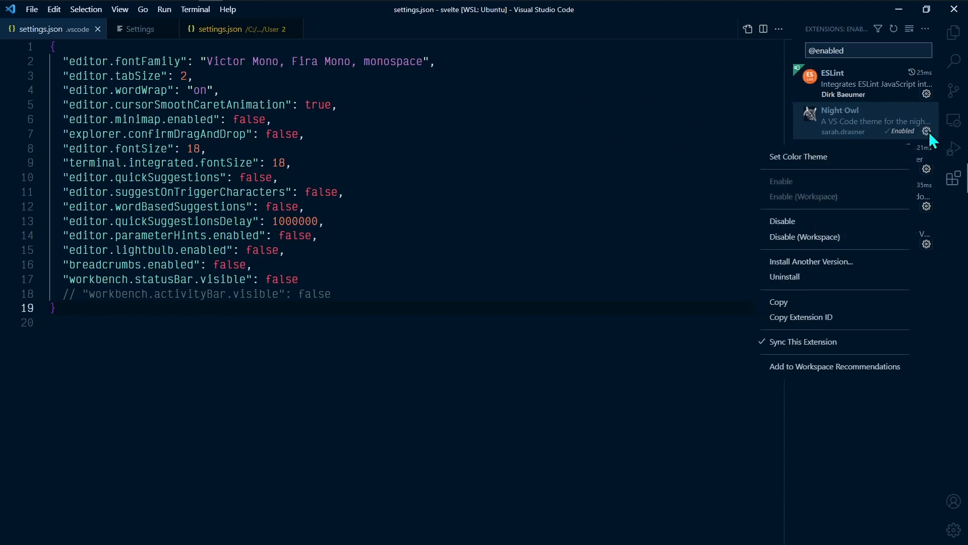
mouse_move(874, 59)
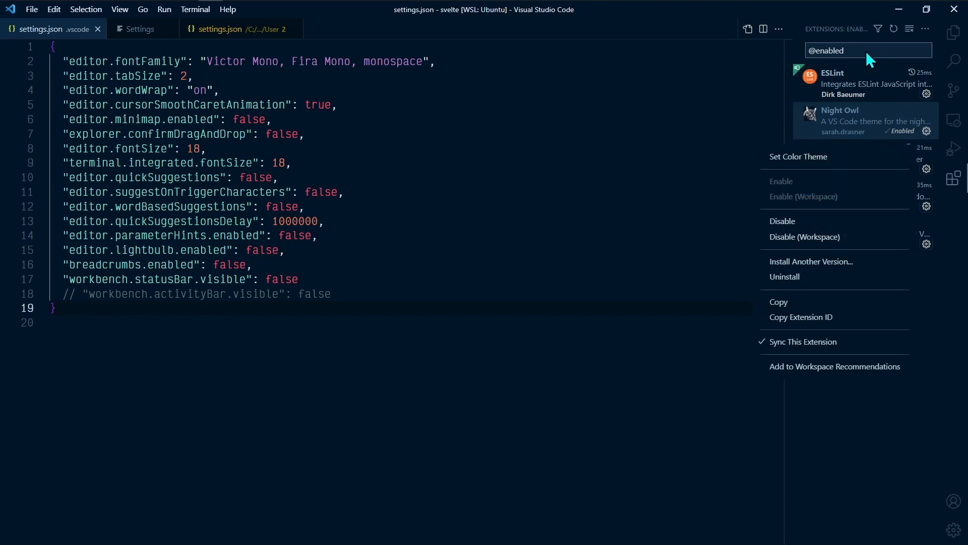
mouse_move(923, 122)
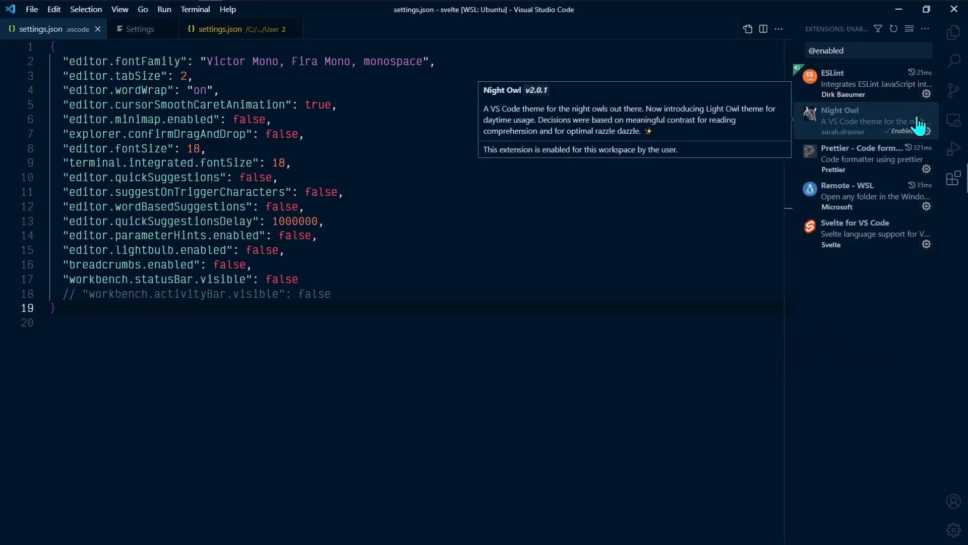
mouse_move(864, 126)
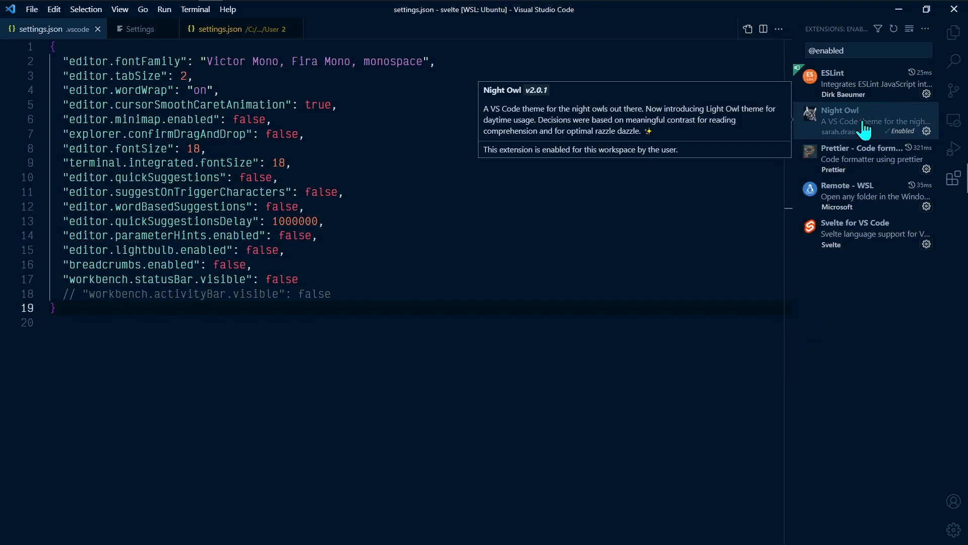
mouse_move(857, 124)
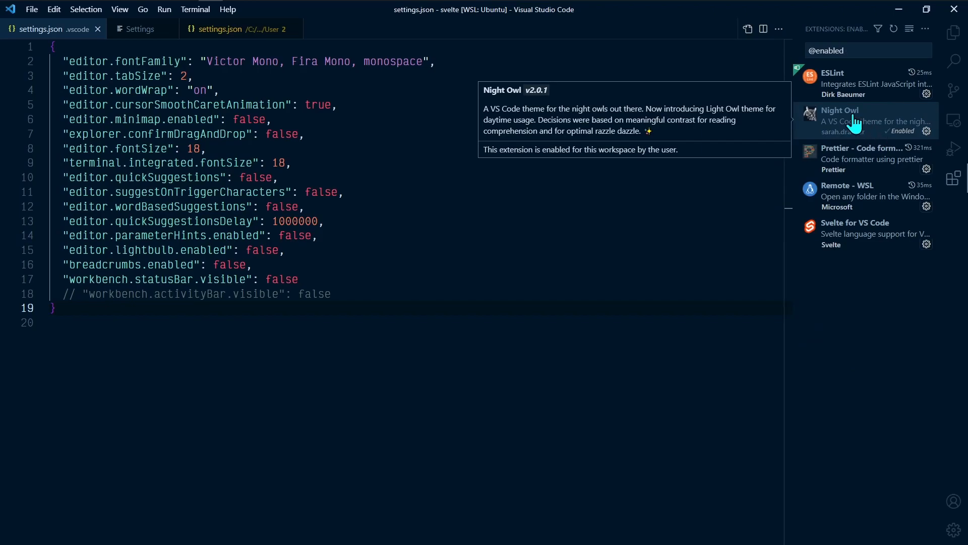
mouse_move(854, 124)
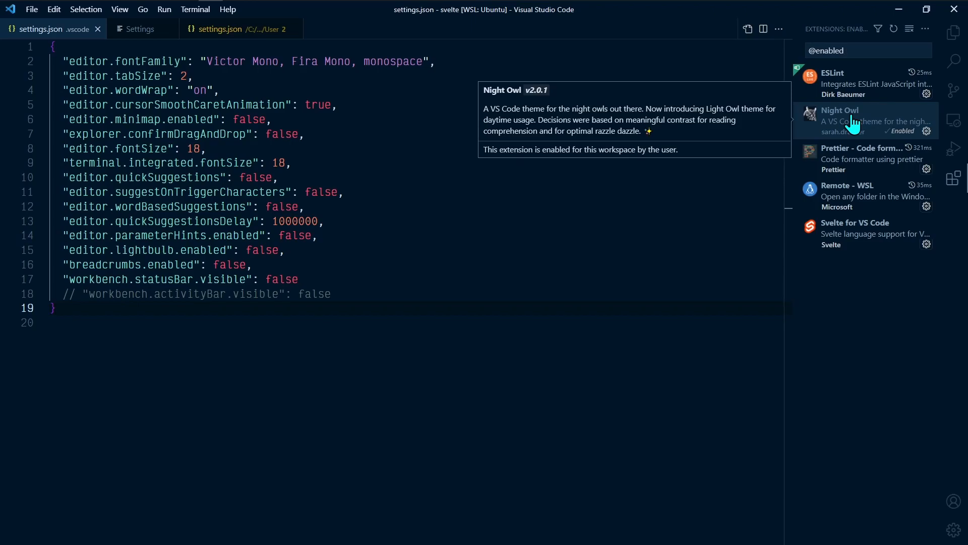
mouse_move(855, 127)
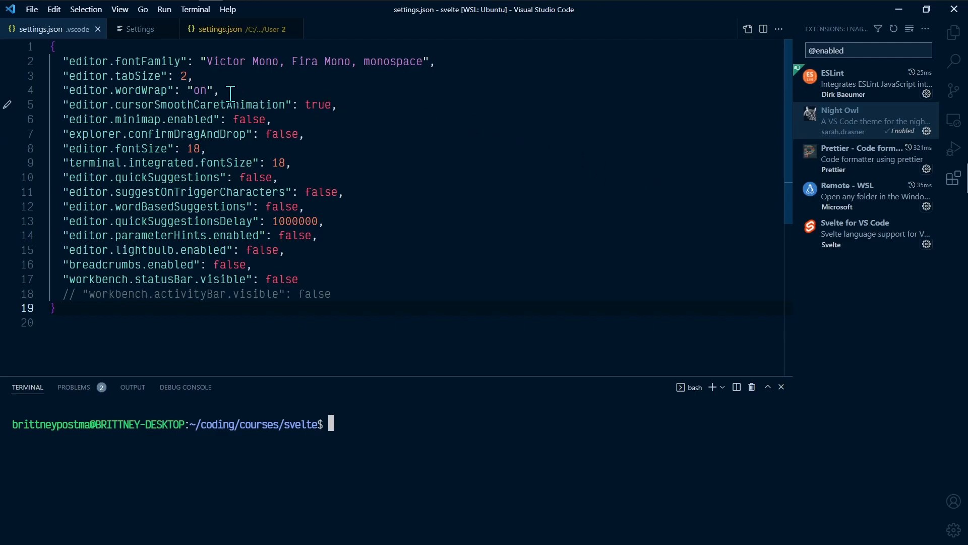
- Add a second bash terminal, then close it to leave one bash terminal at the svelte course folder
left_click(195, 9)
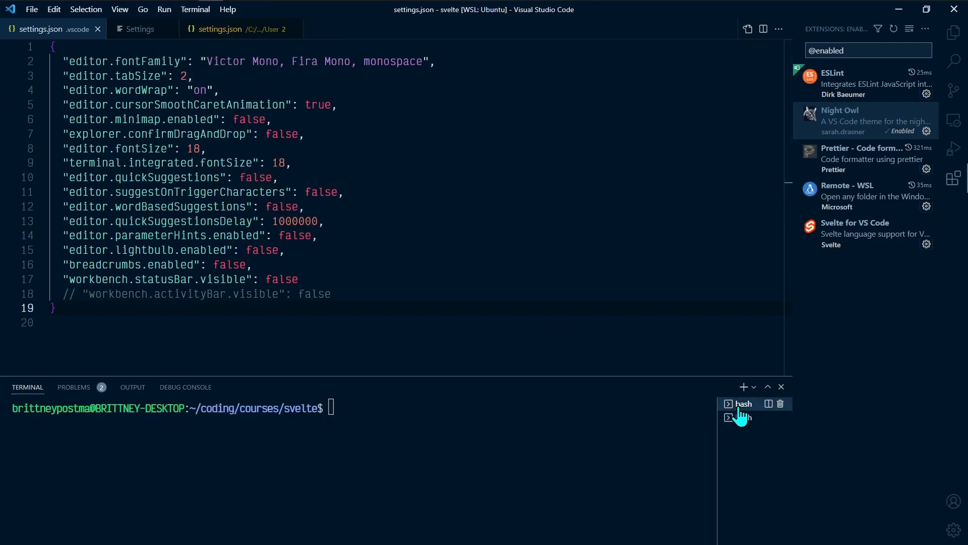
left_click(744, 403)
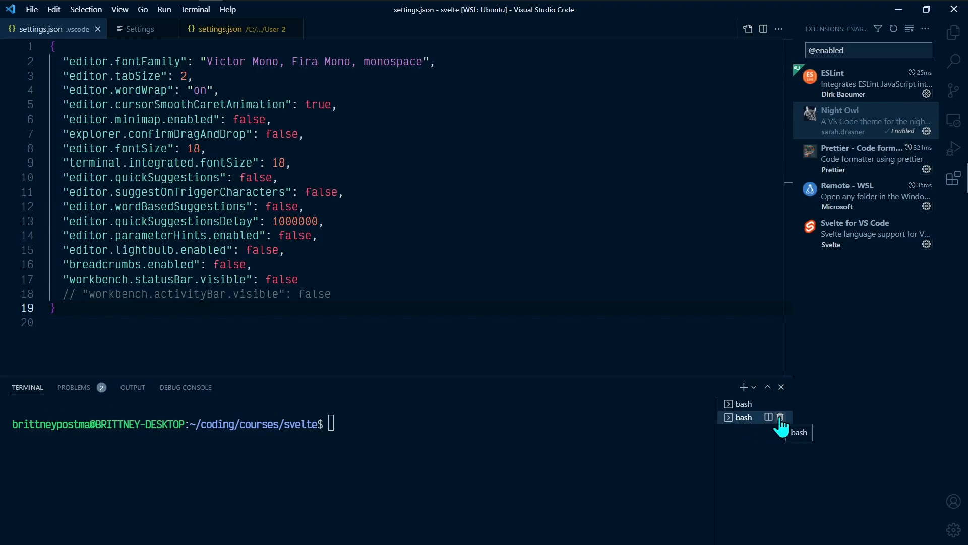
left_click(780, 417)
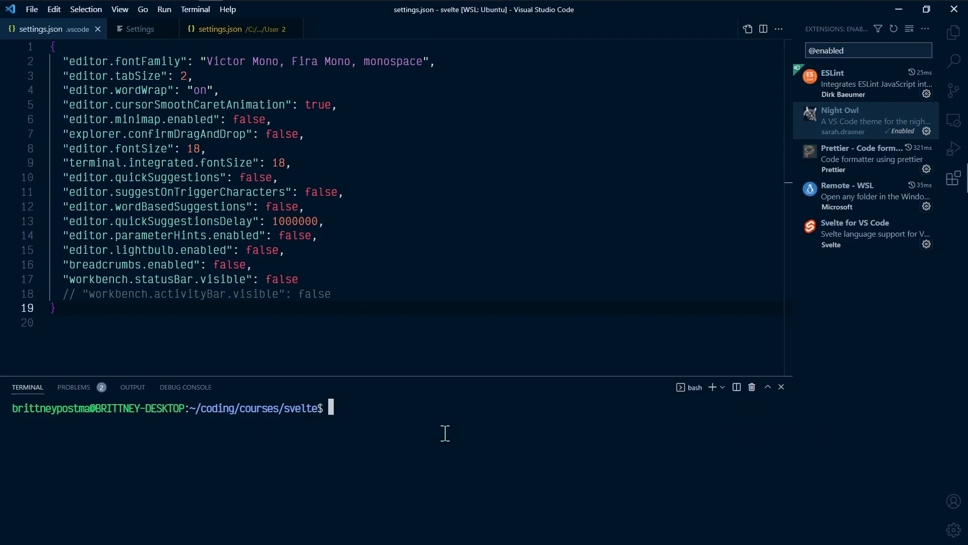
mouse_move(381, 439)
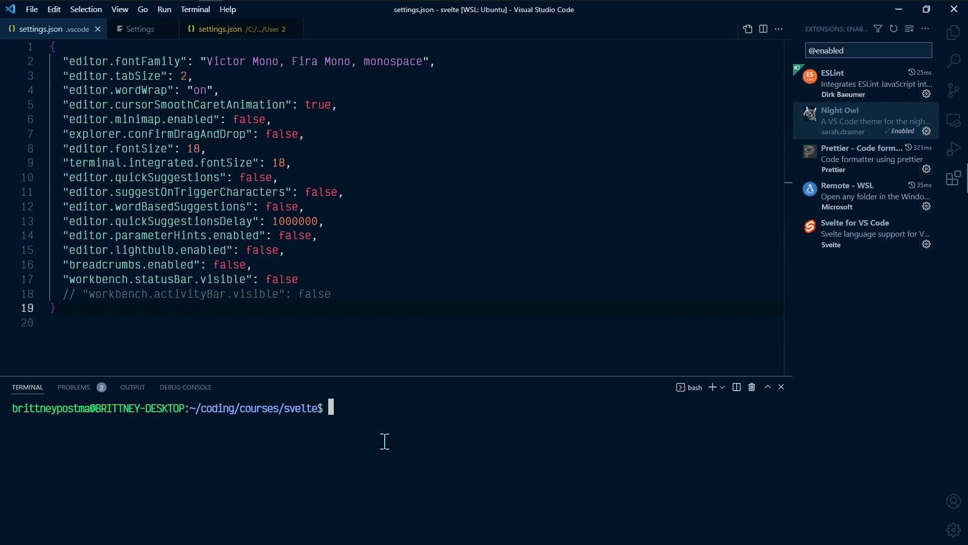
mouse_move(427, 447)
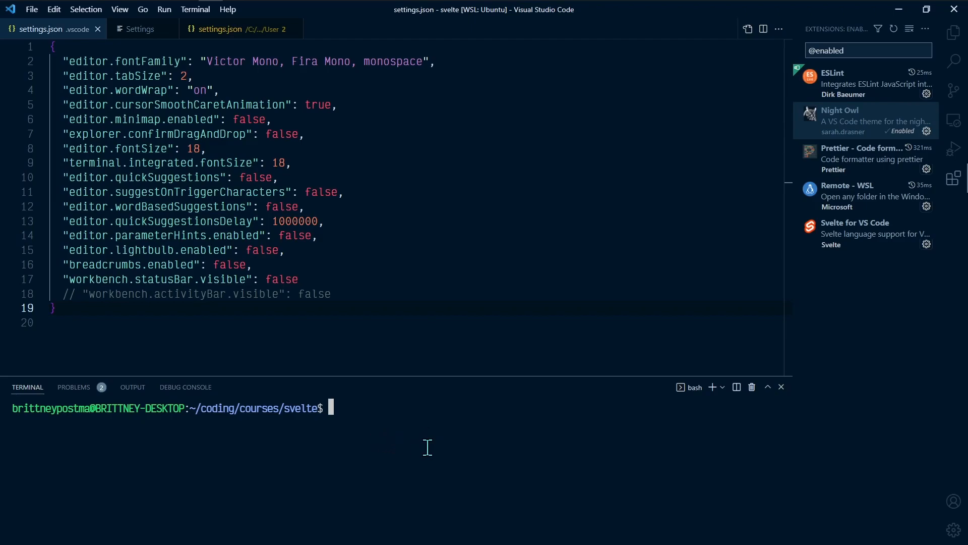